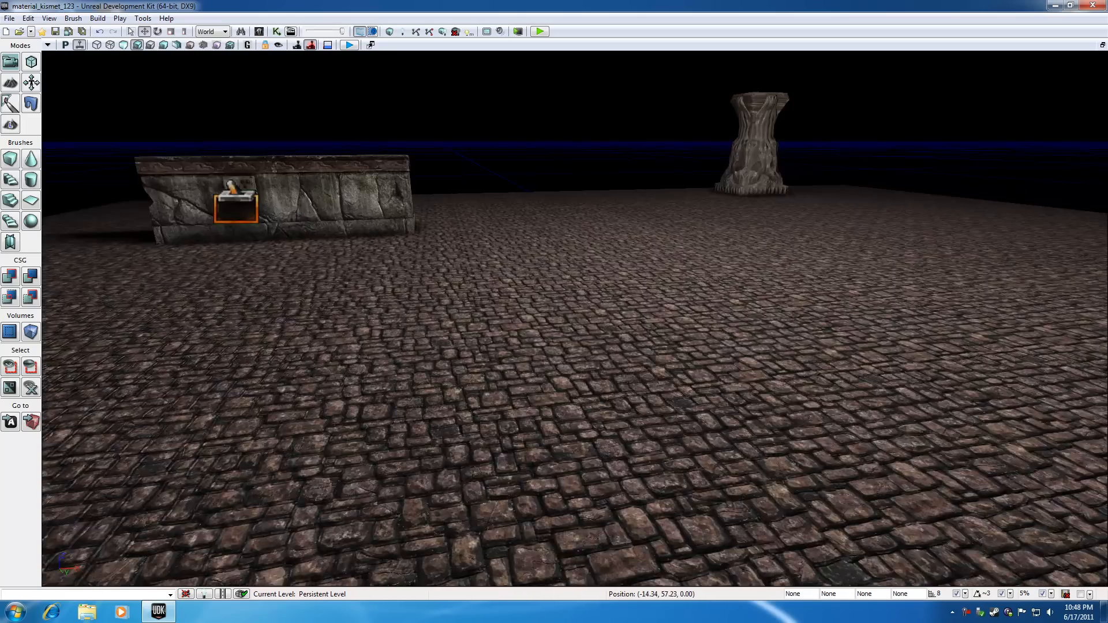
Play-test the level from a spot on the floor, then return to the editor.
right_click(470, 409)
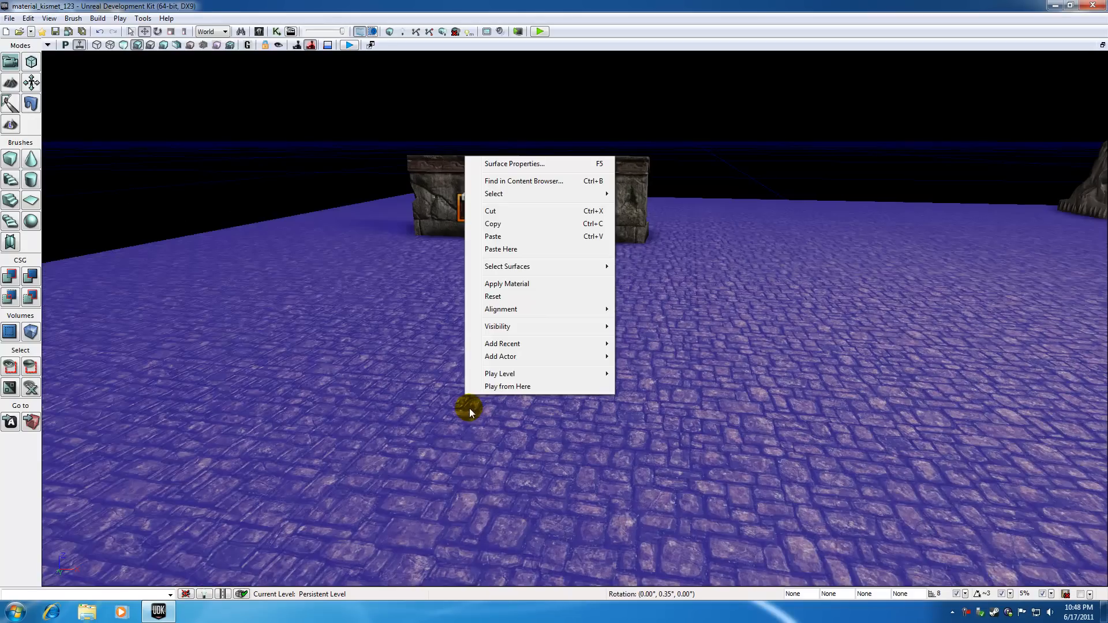
click(499, 373)
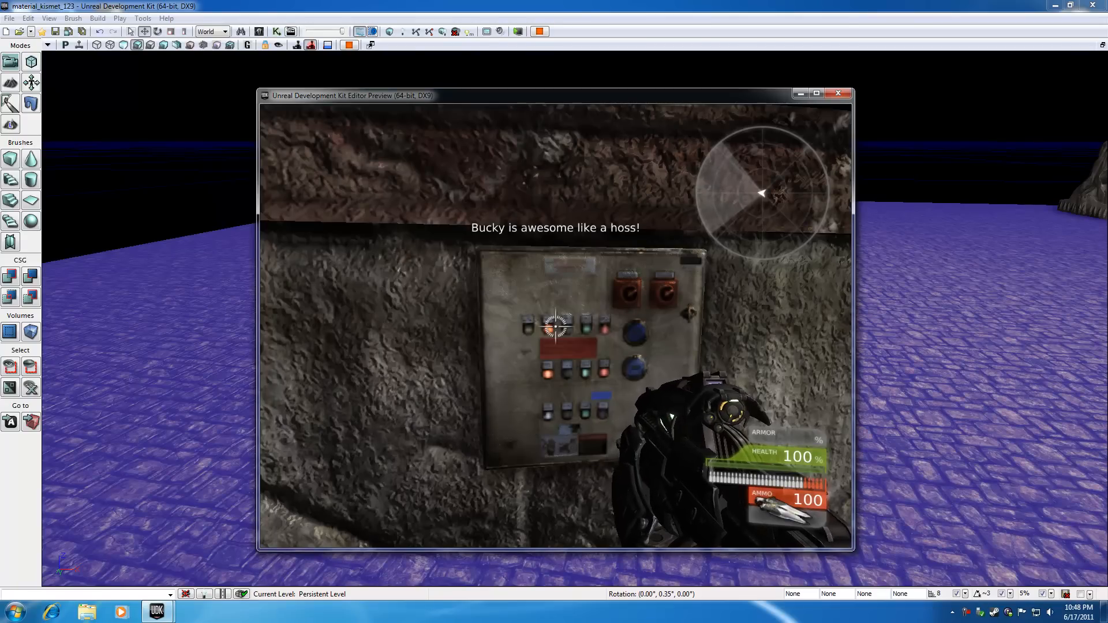
click(838, 92)
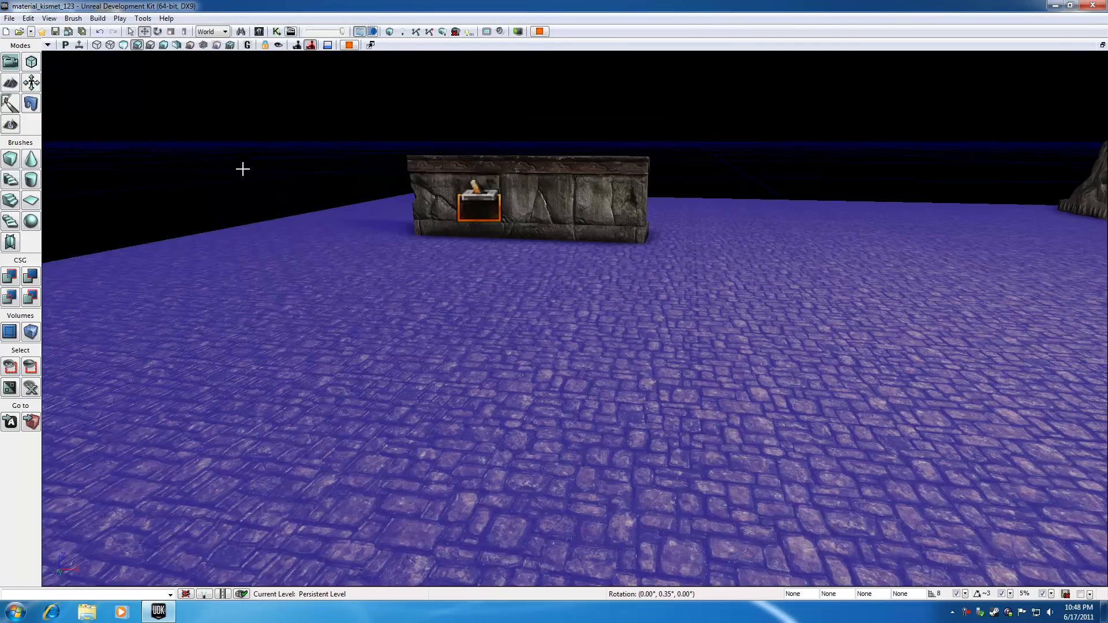
Bring up the level's Kismet sequence and inspect the Trigger_4 Used event and Play Announcement.
click(276, 32)
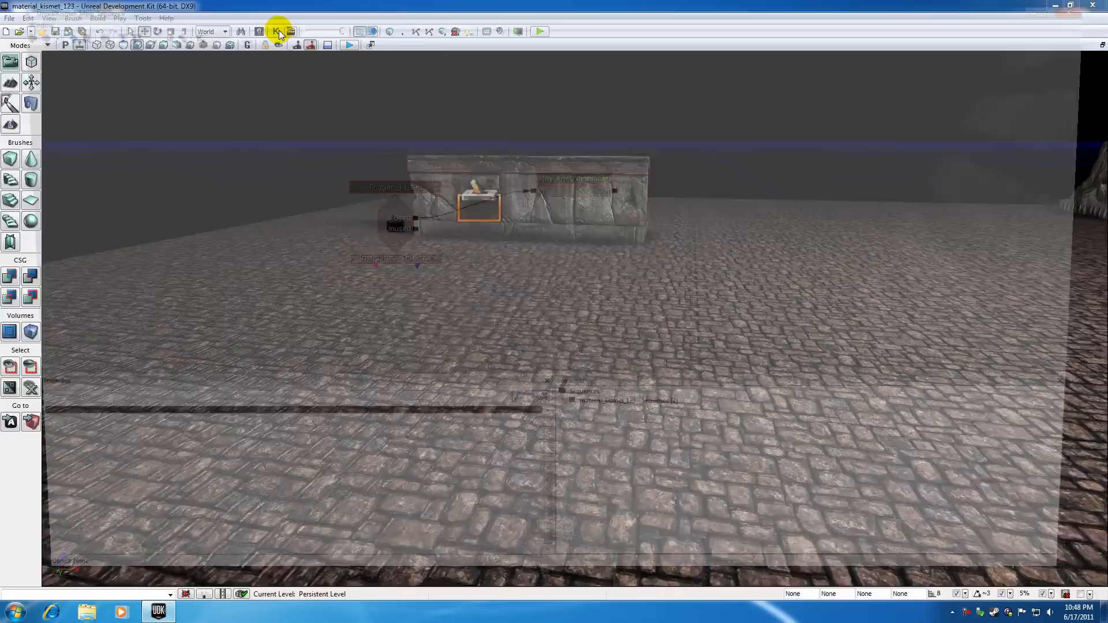
click(276, 31)
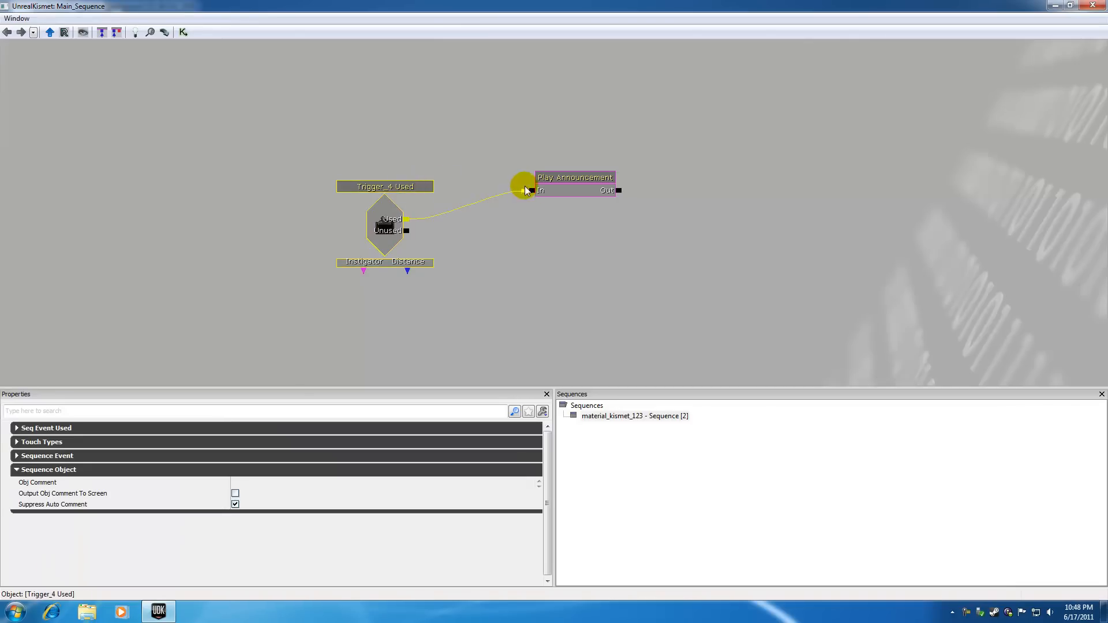
click(574, 176)
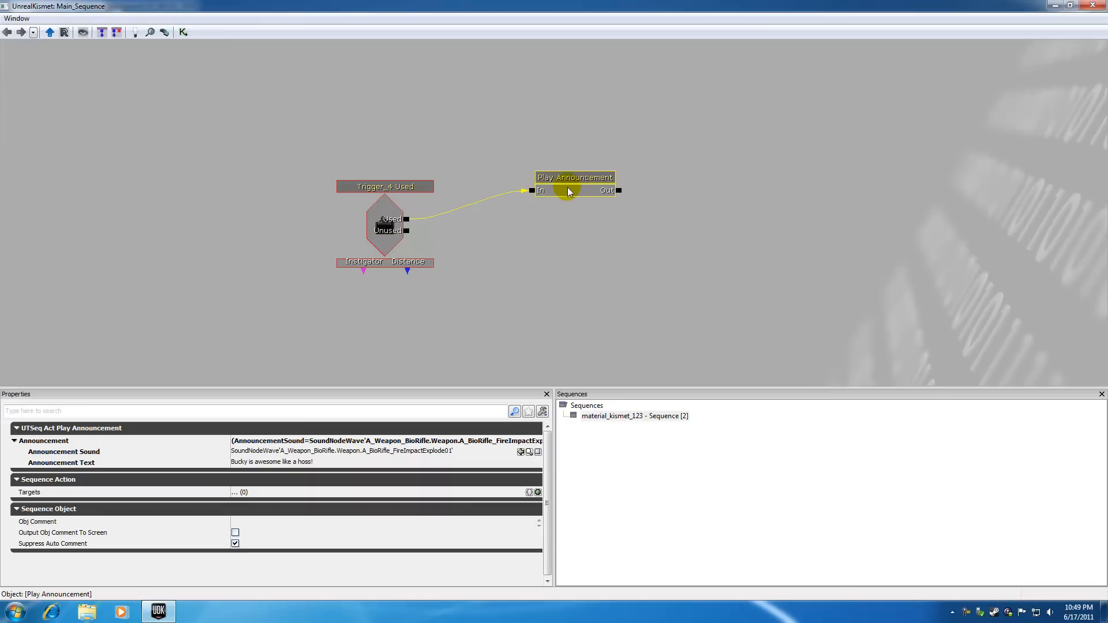
click(385, 186)
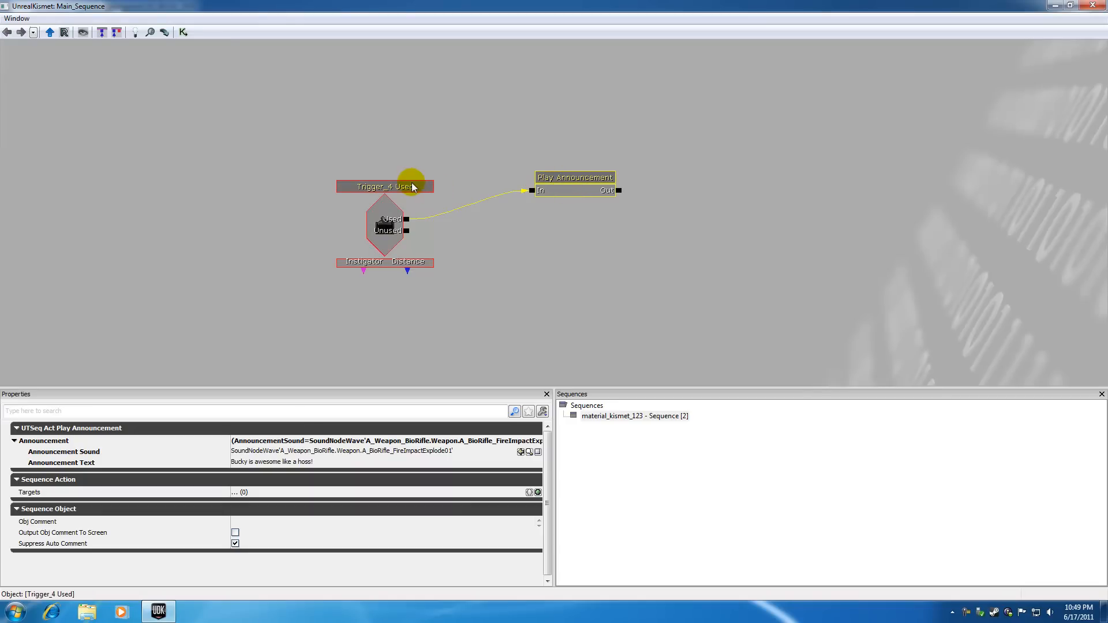
click(385, 185)
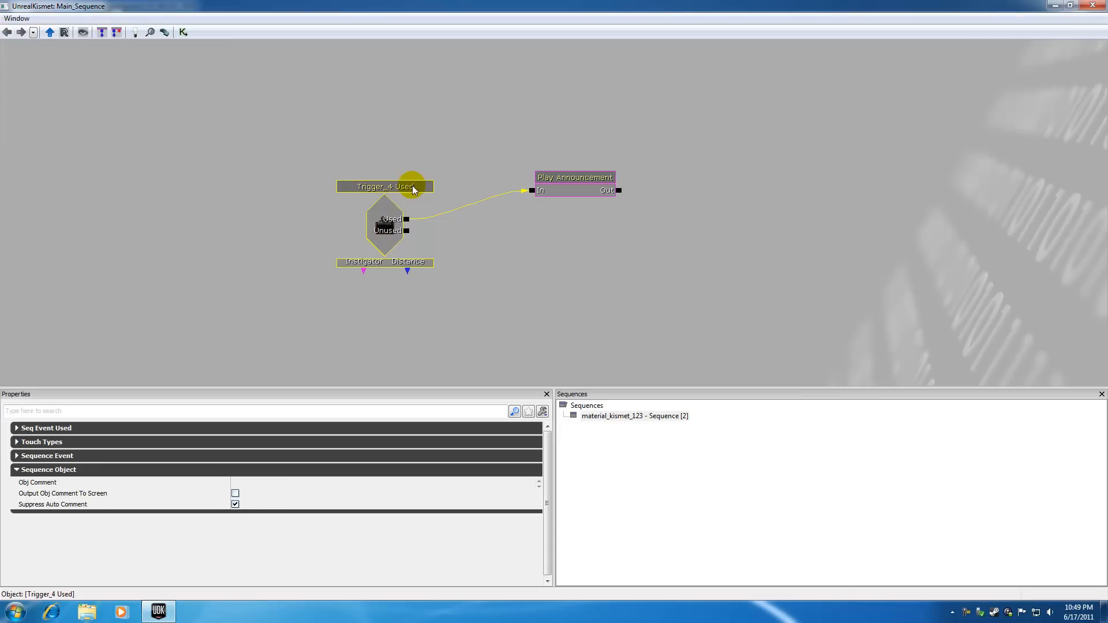
Break the Used–In link and move Play Announcement up and to the right.
click(575, 178)
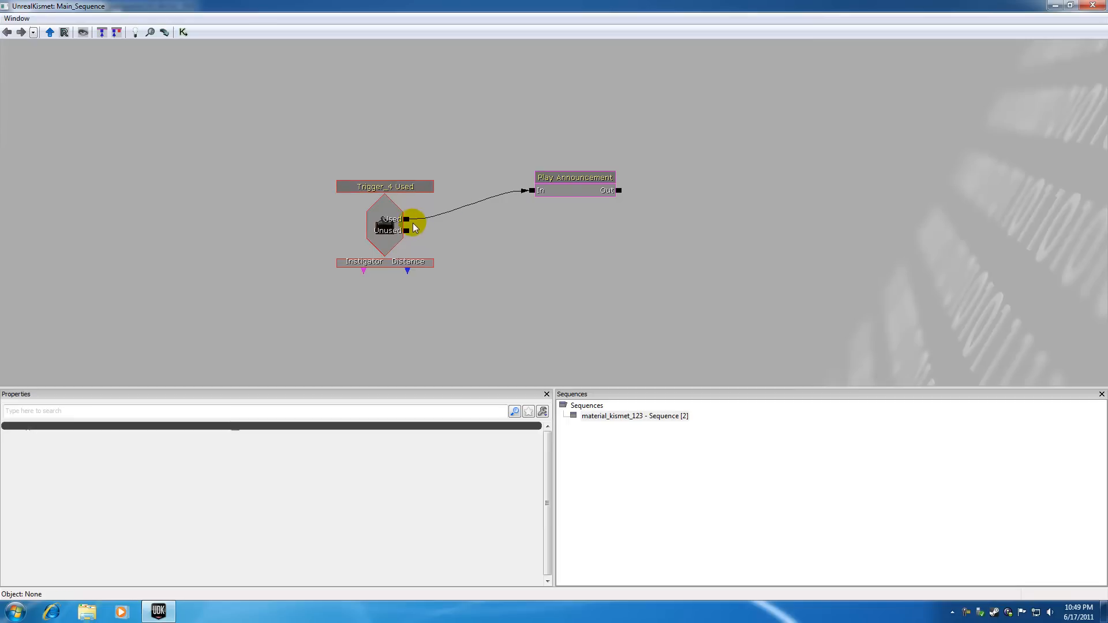
click(574, 178)
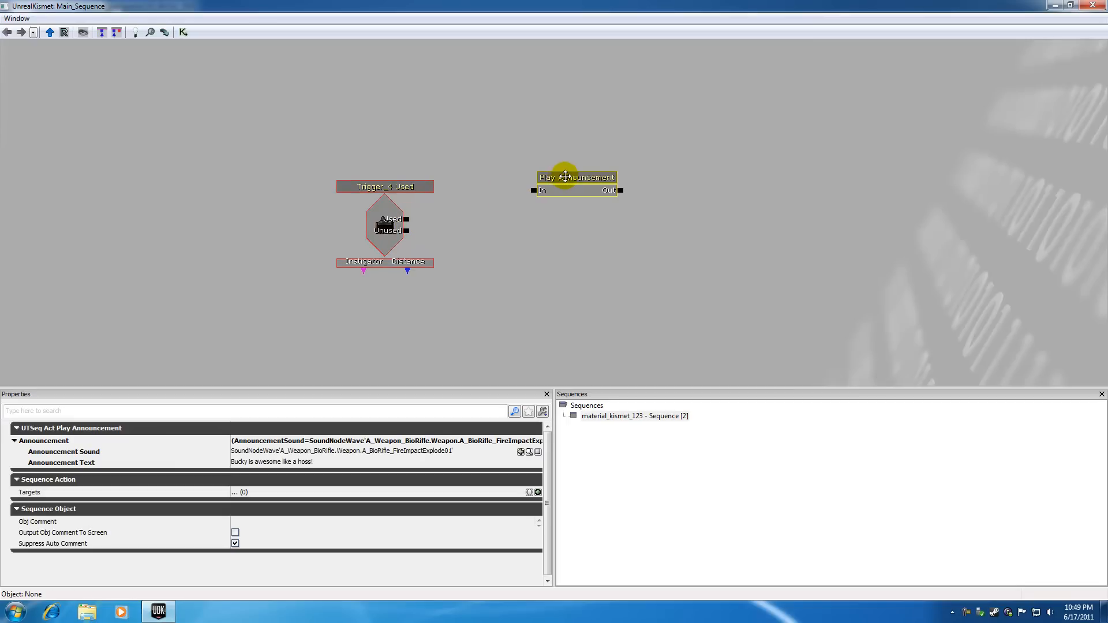
drag(578, 177, 612, 150)
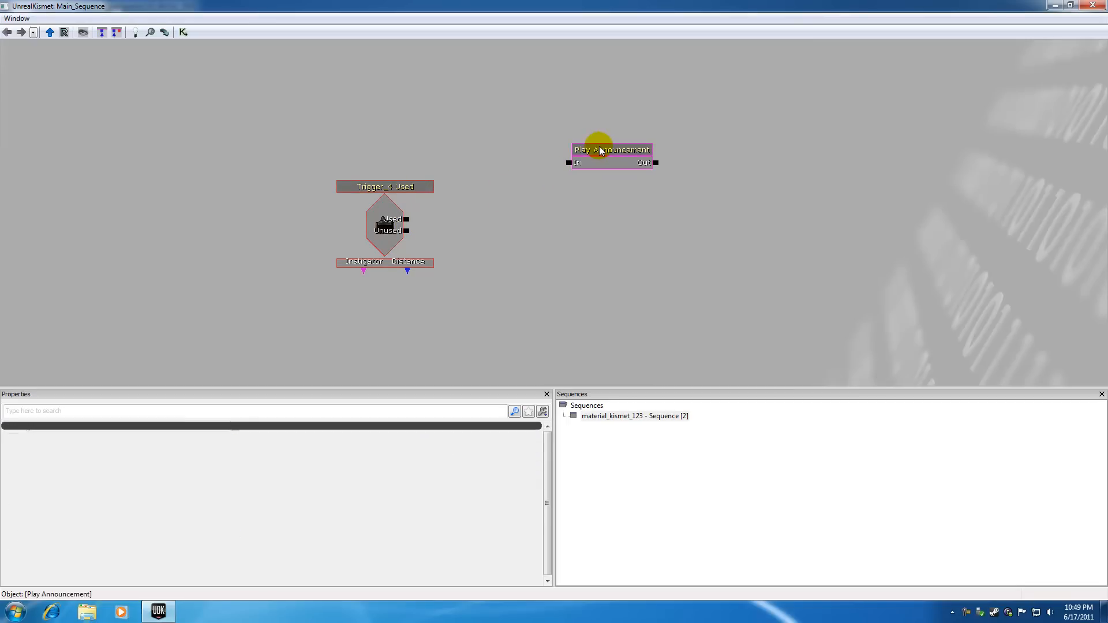
click(611, 150)
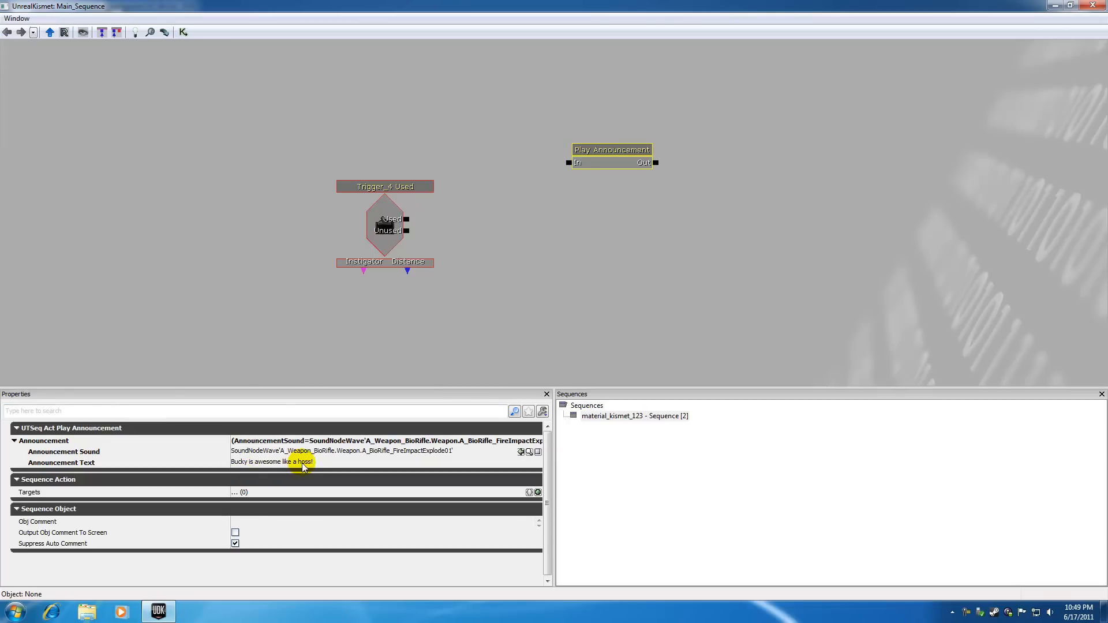
Give the middle Play Announcement the text 'but hes not as awesome as nata'.
click(611, 149)
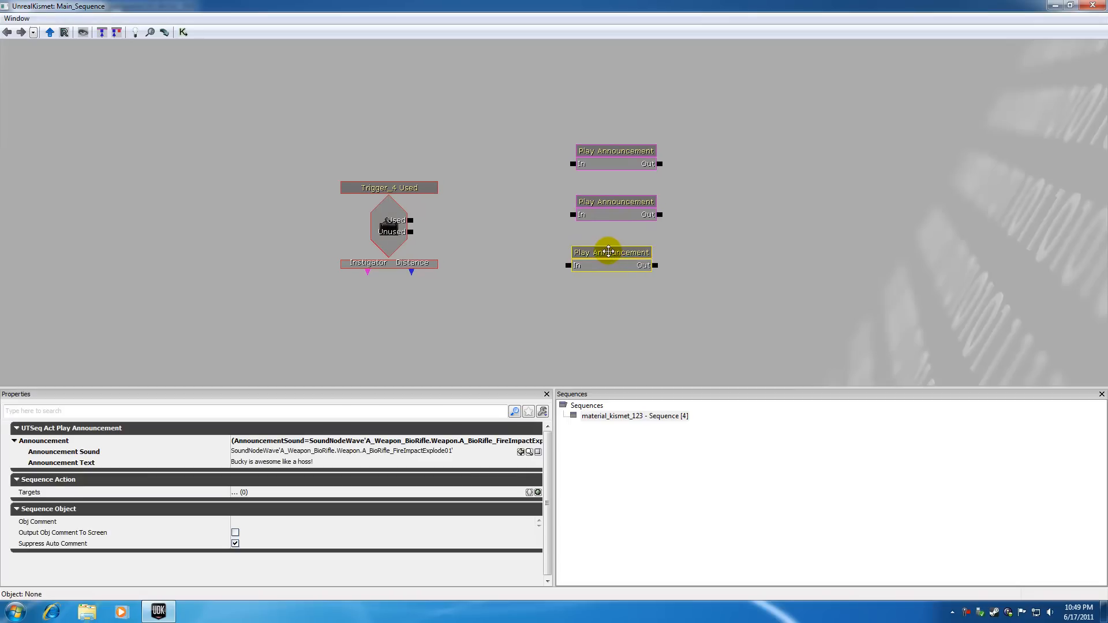
click(615, 150)
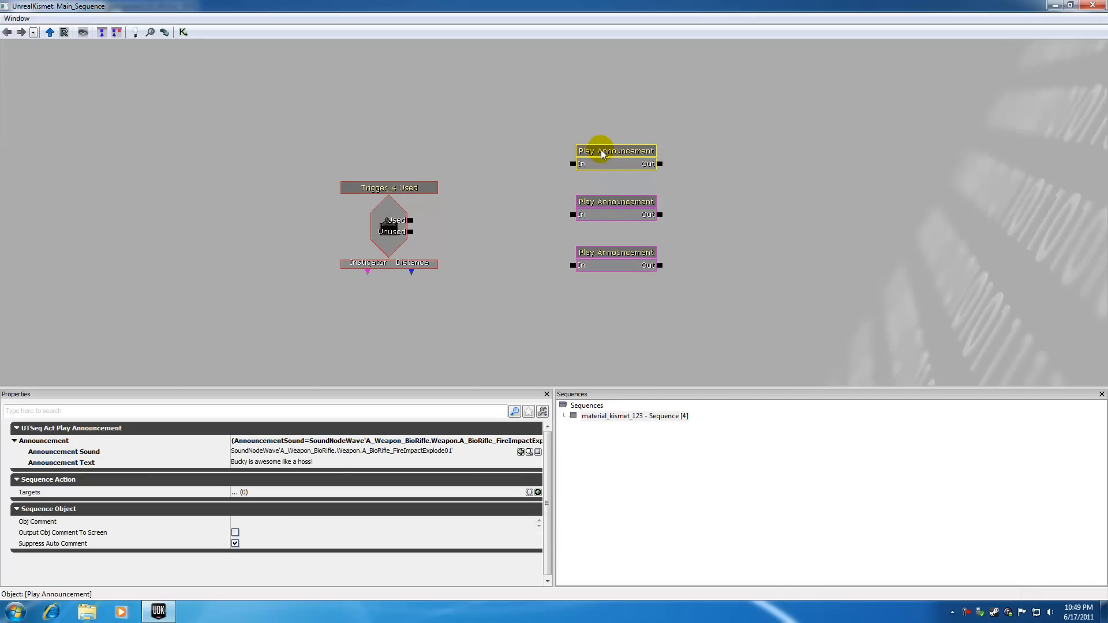
click(615, 201)
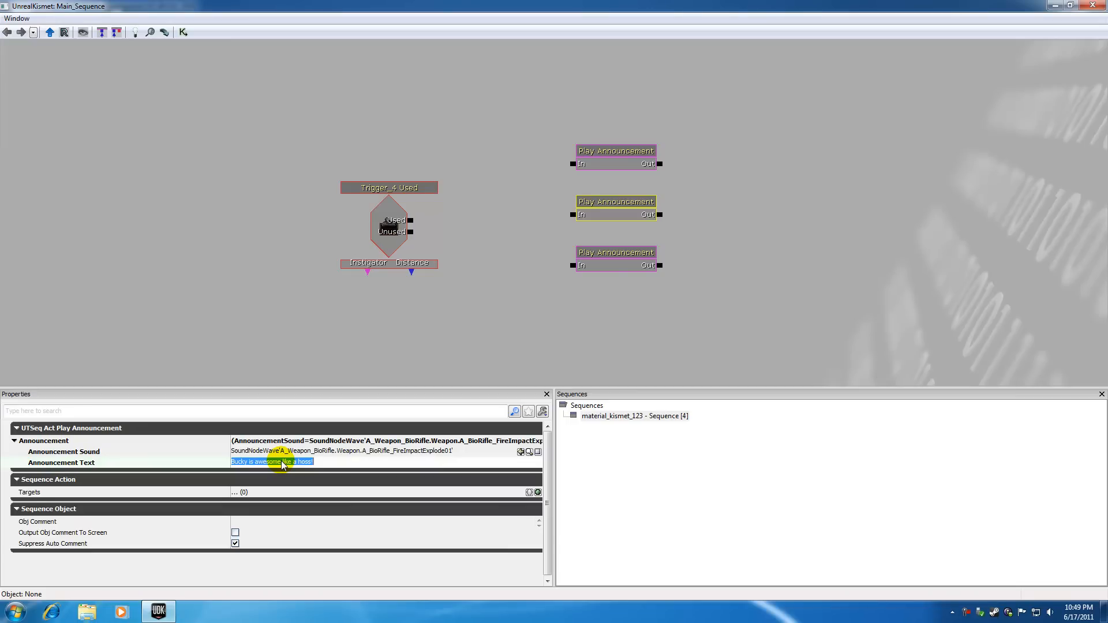
text(but hes not as)
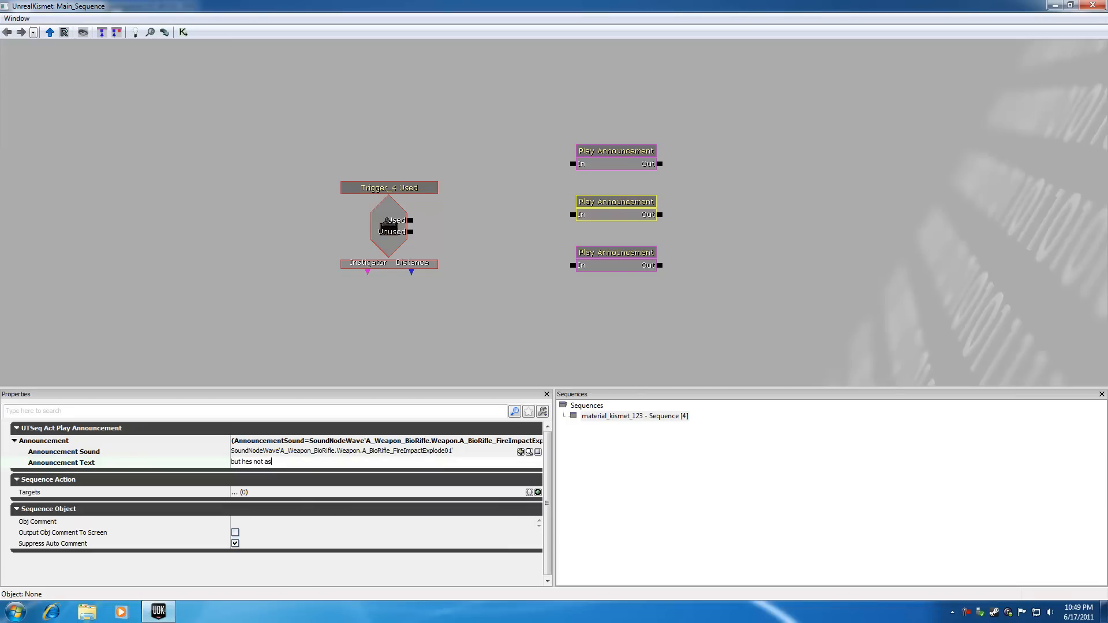
text(awesome as nata)
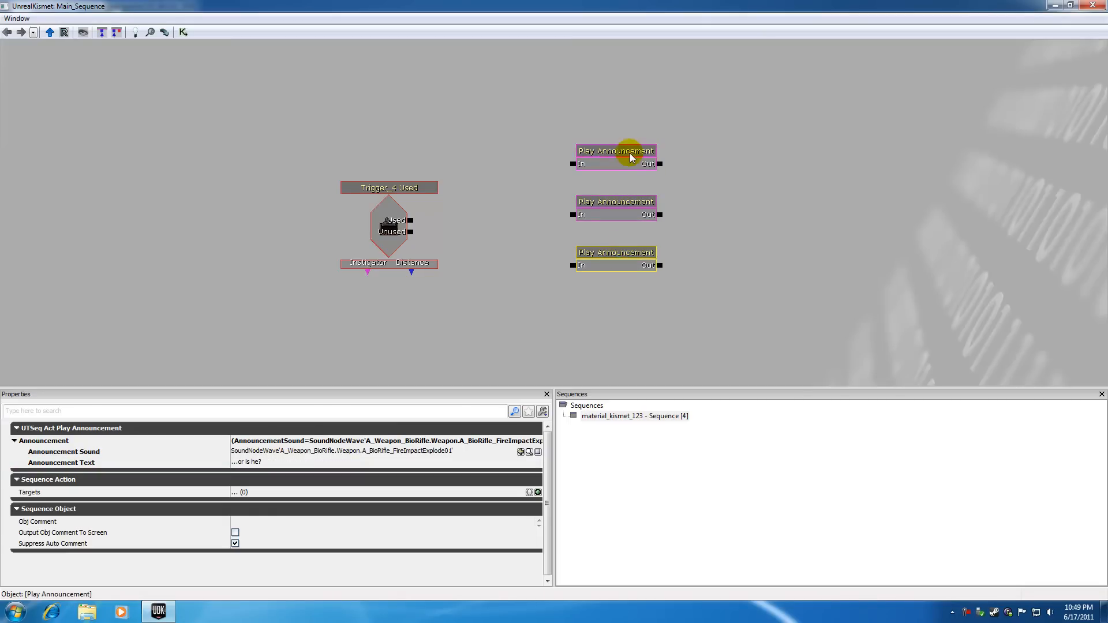
Check the top announcement's text and clear the selection.
click(615, 201)
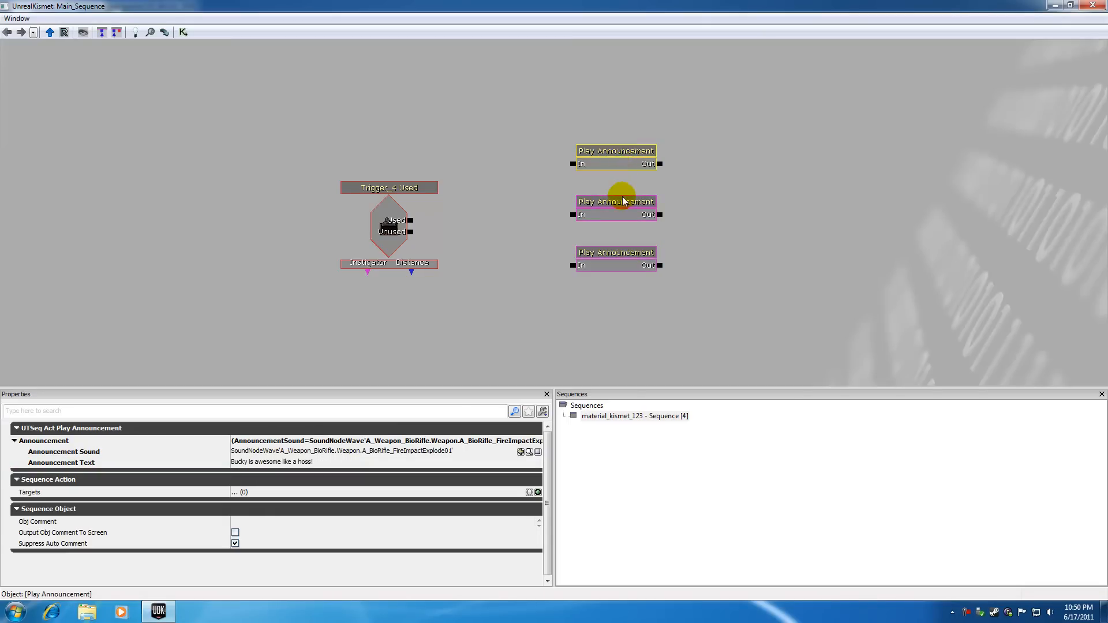
click(615, 252)
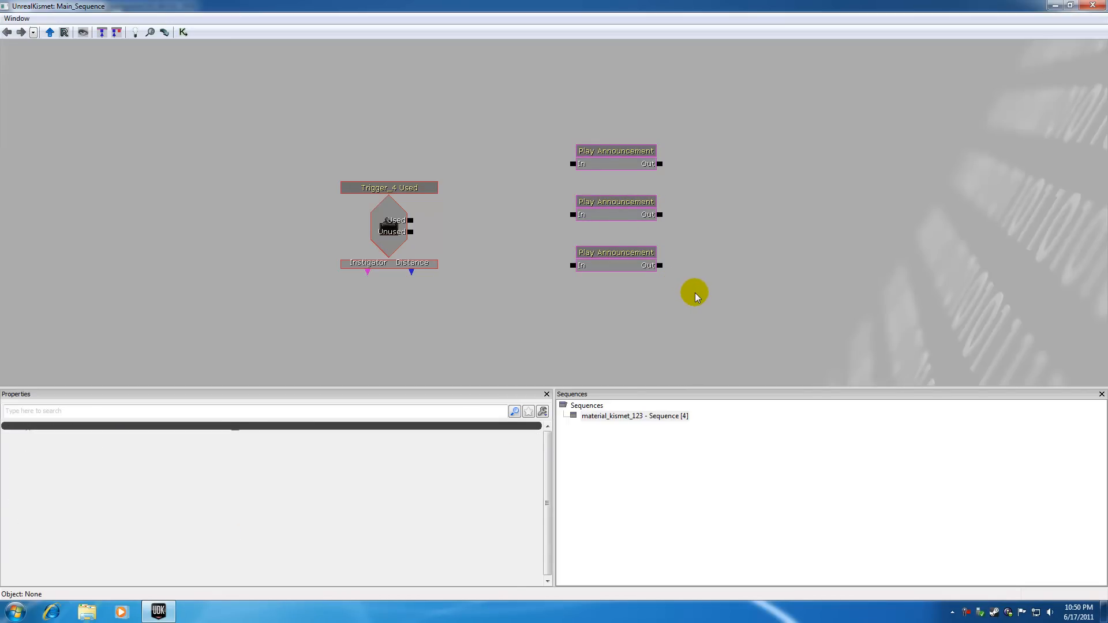
Add a Switch action to the sequence via New Action > Switch > Switch.
drag(695, 296, 562, 102)
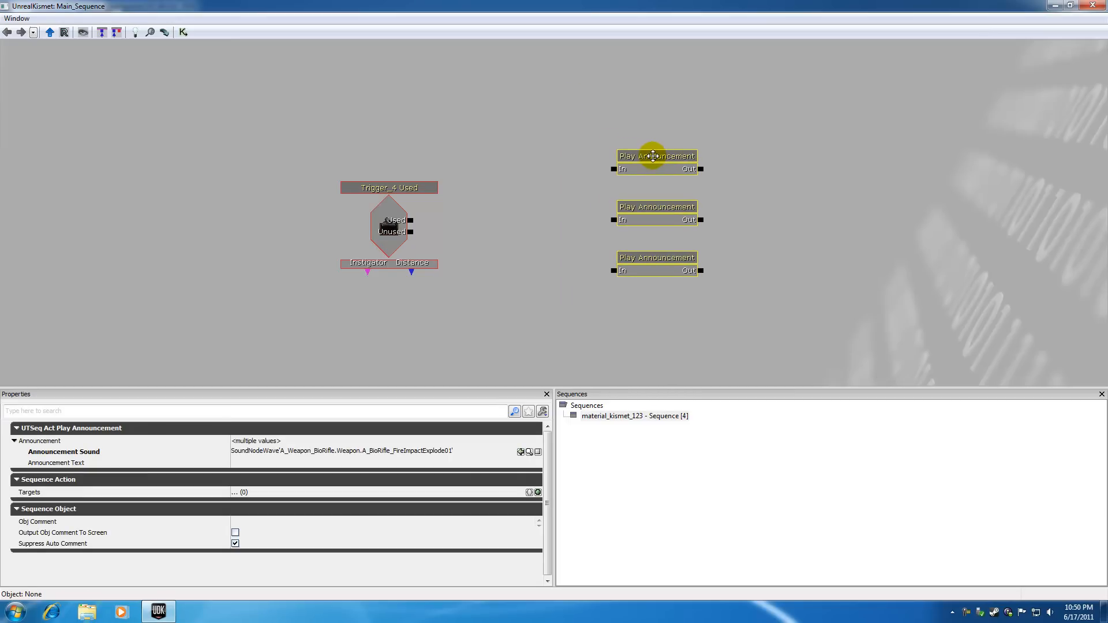
click(500, 219)
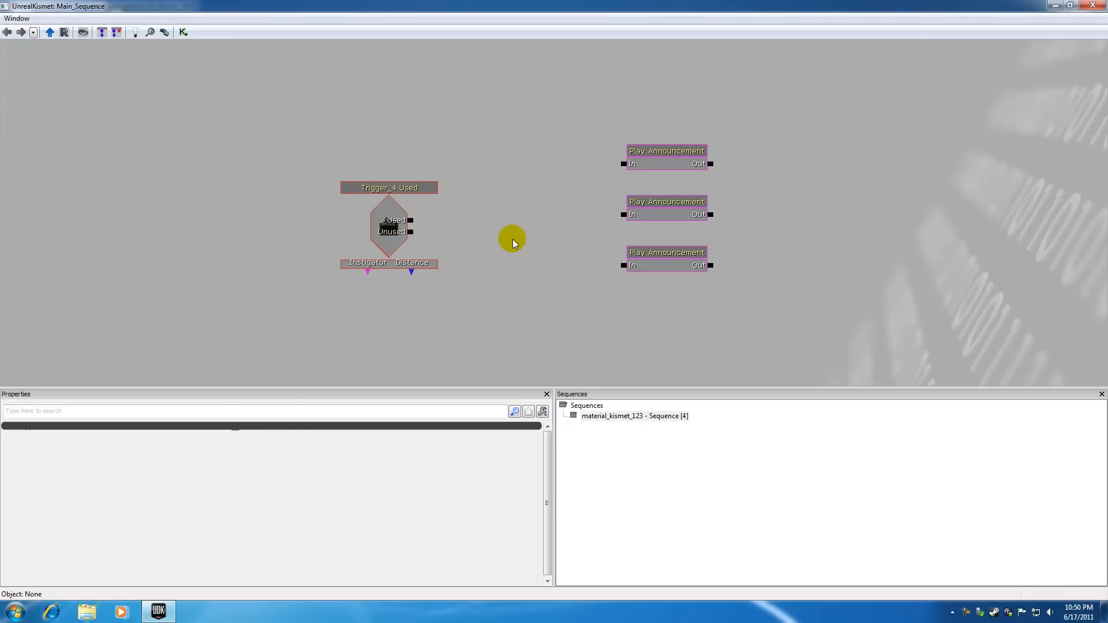
right_click(512, 243)
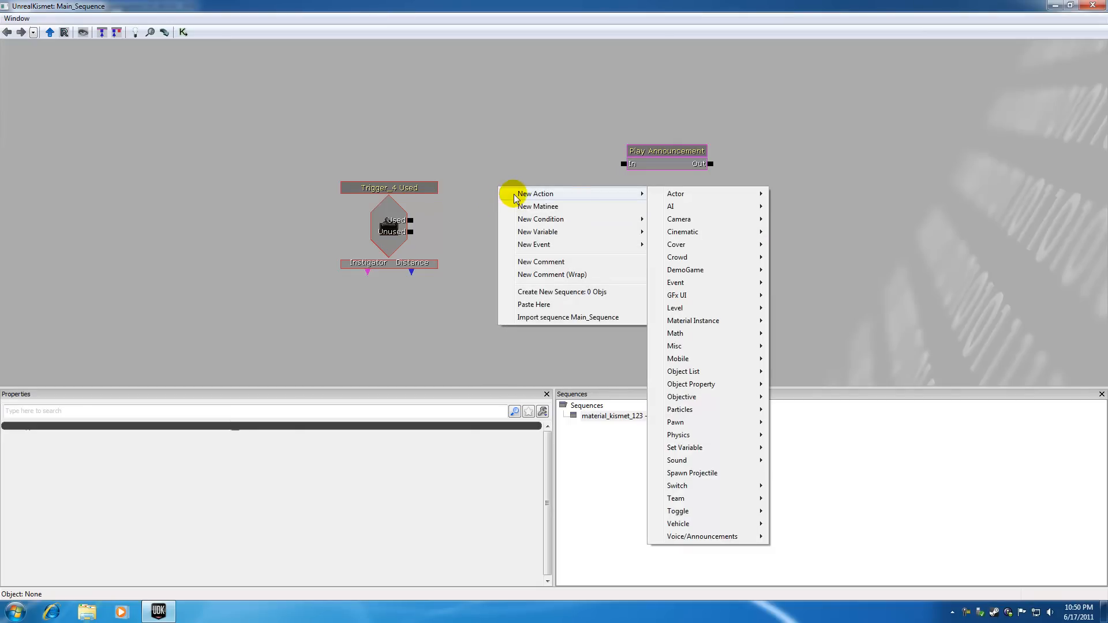
mouse_move(678, 294)
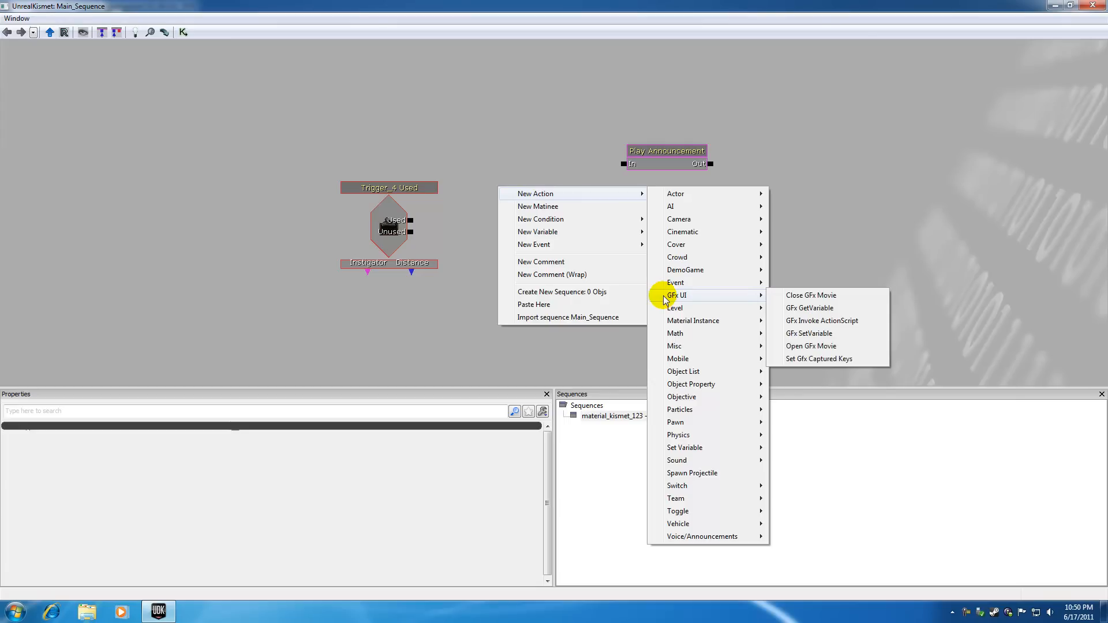
mouse_move(698, 485)
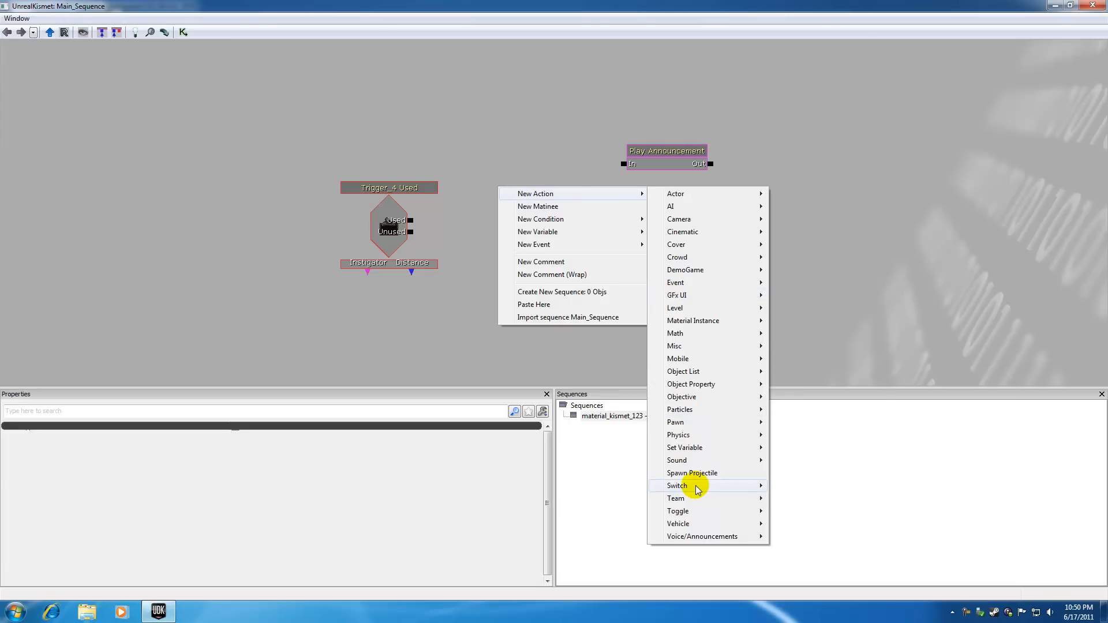
mouse_move(696, 486)
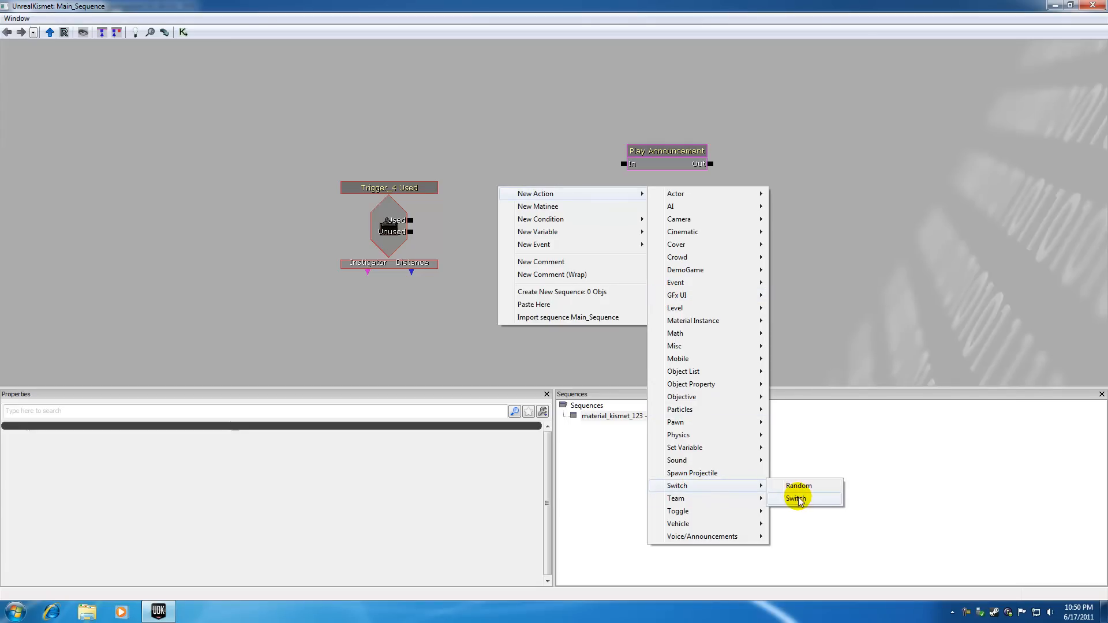
click(795, 499)
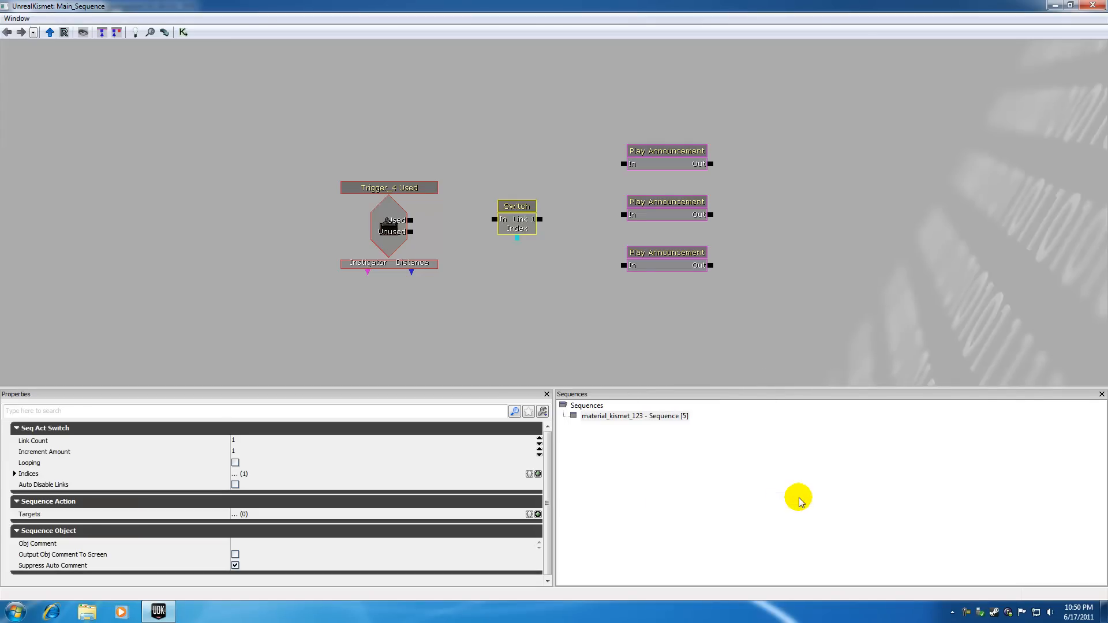
Review the new Switch, the trigger event and the first announcement's settings.
click(517, 206)
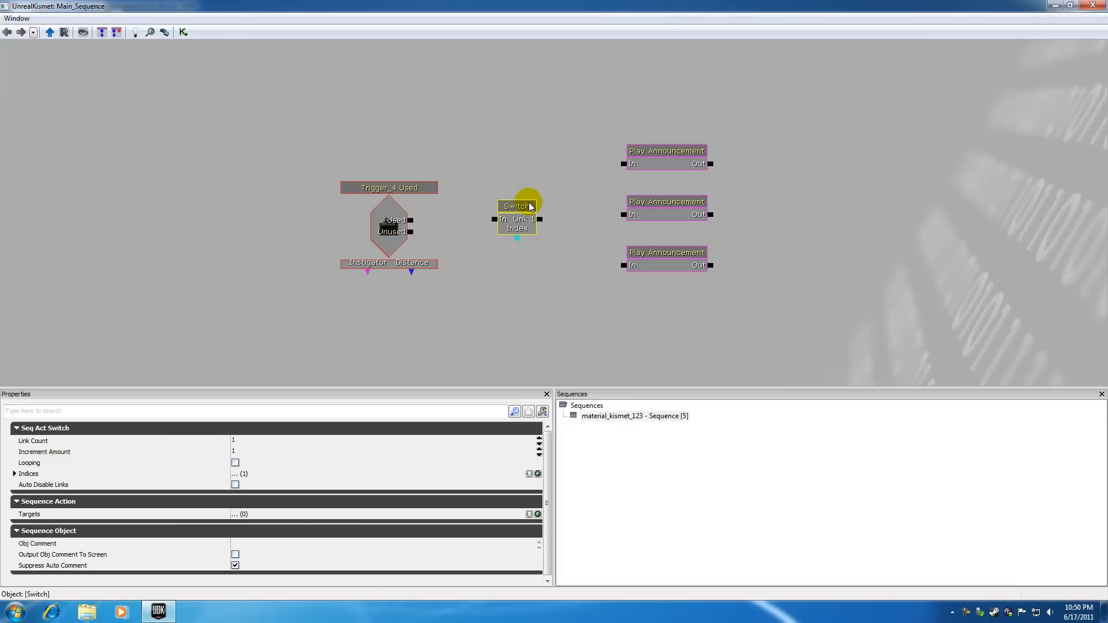
click(389, 223)
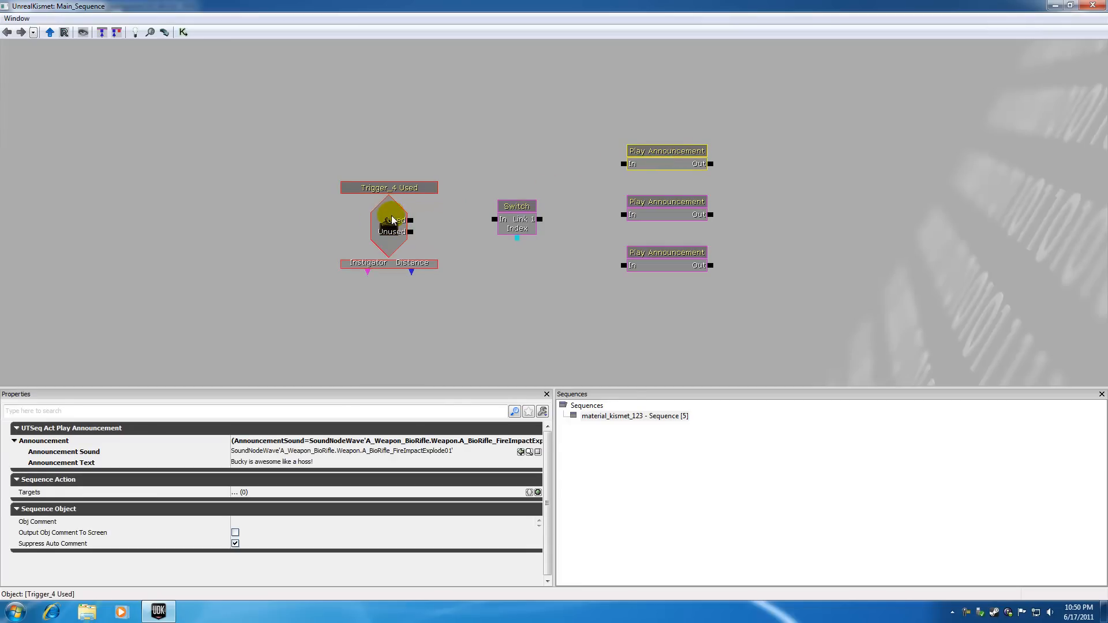
click(665, 150)
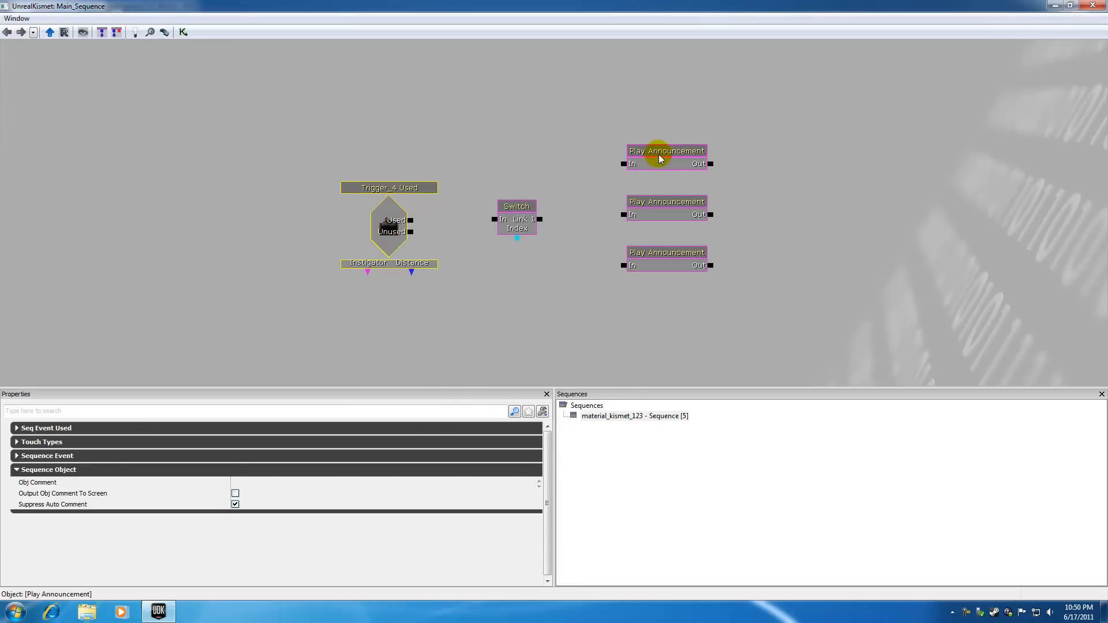
click(666, 253)
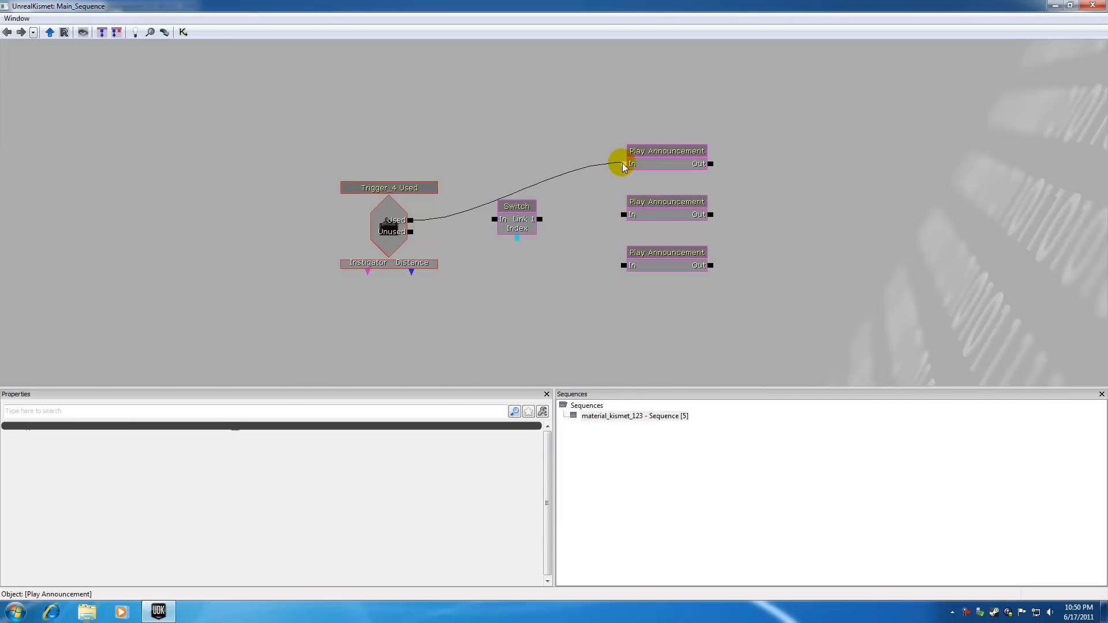
Wire the trigger's Used output to the Play Announcement inputs.
drag(622, 163, 625, 214)
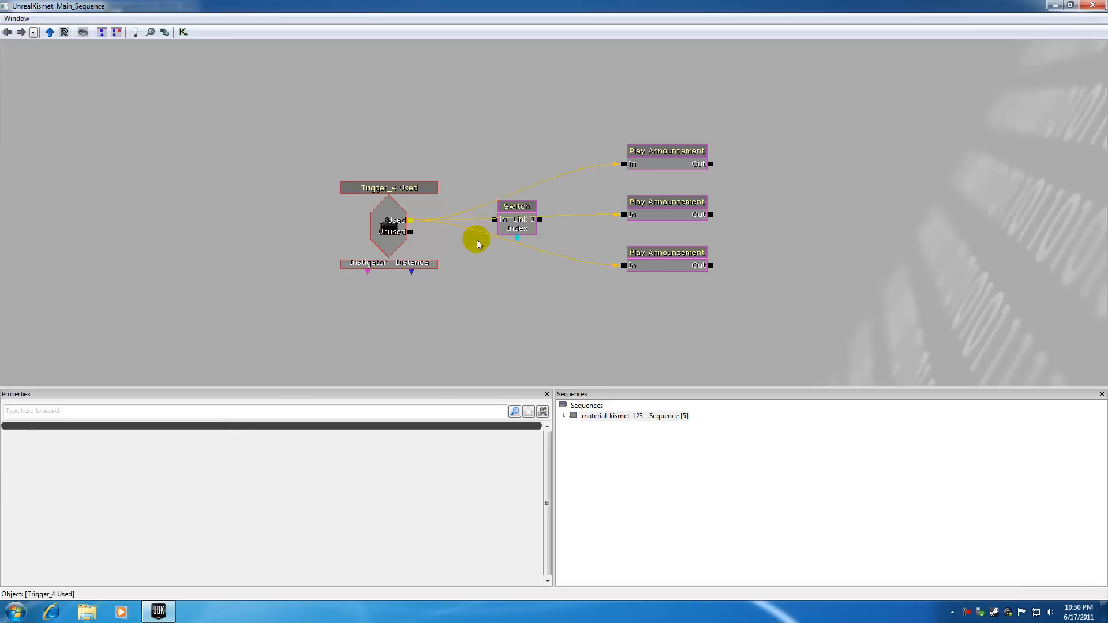
click(666, 150)
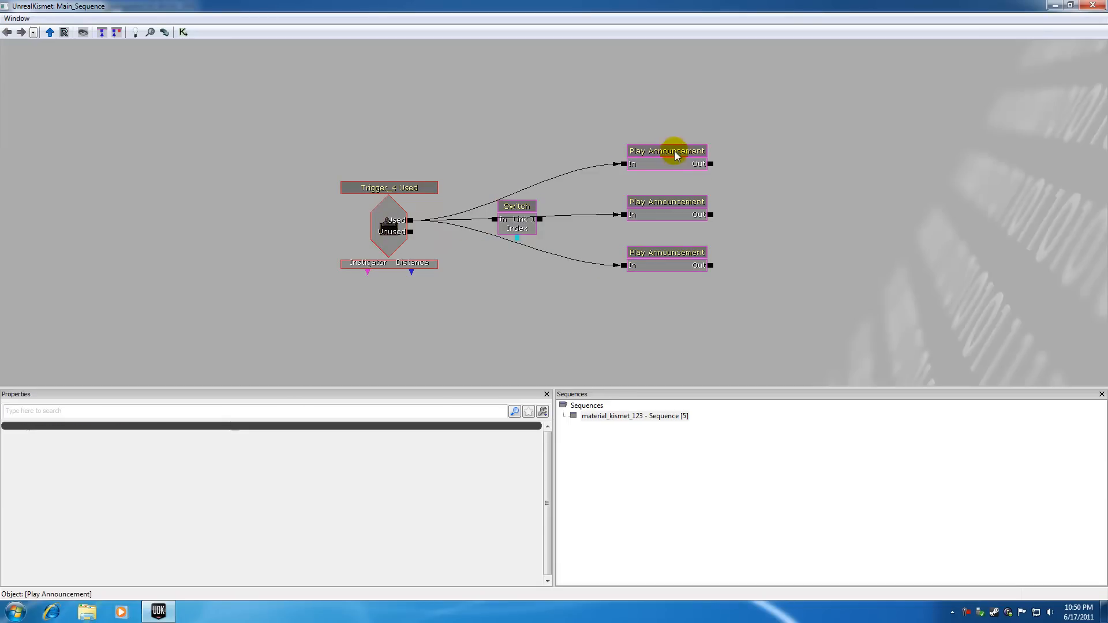
click(666, 253)
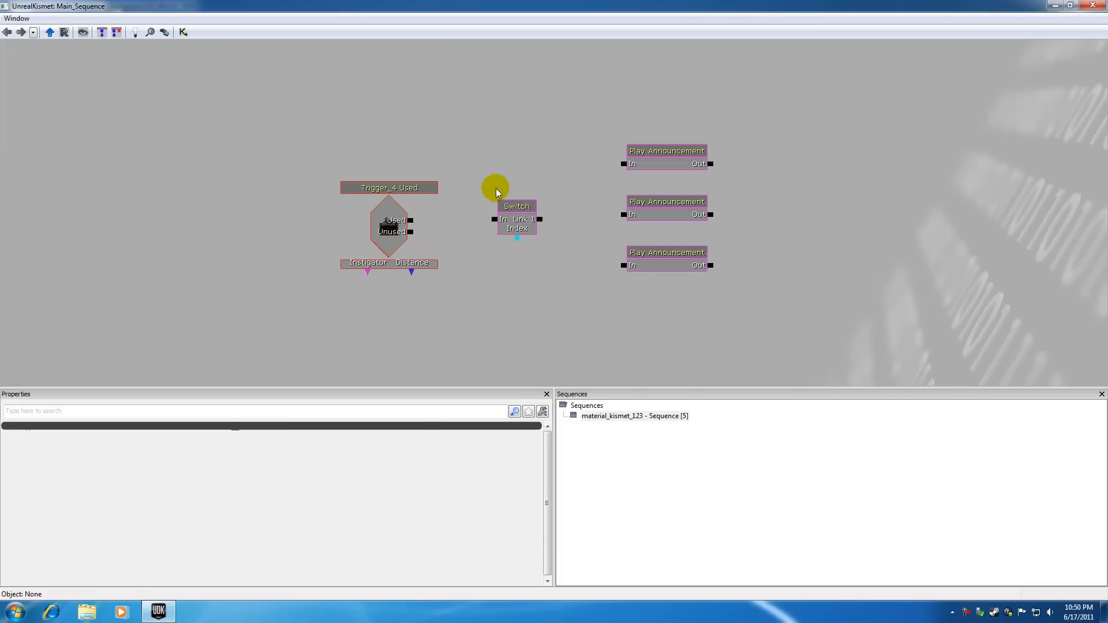
mouse_move(506, 189)
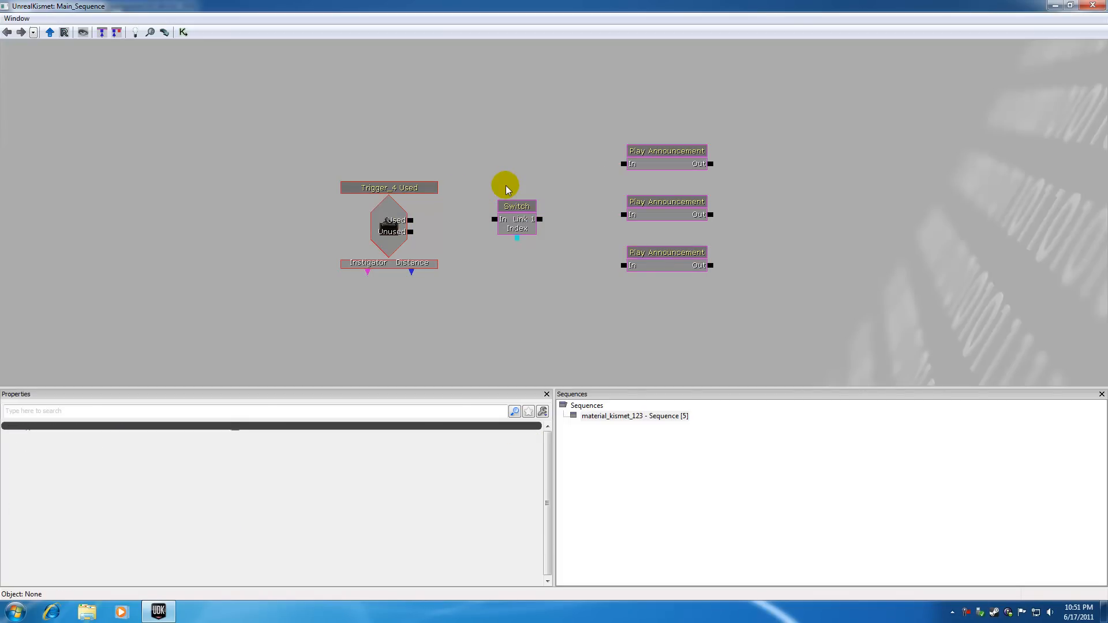
mouse_move(422, 223)
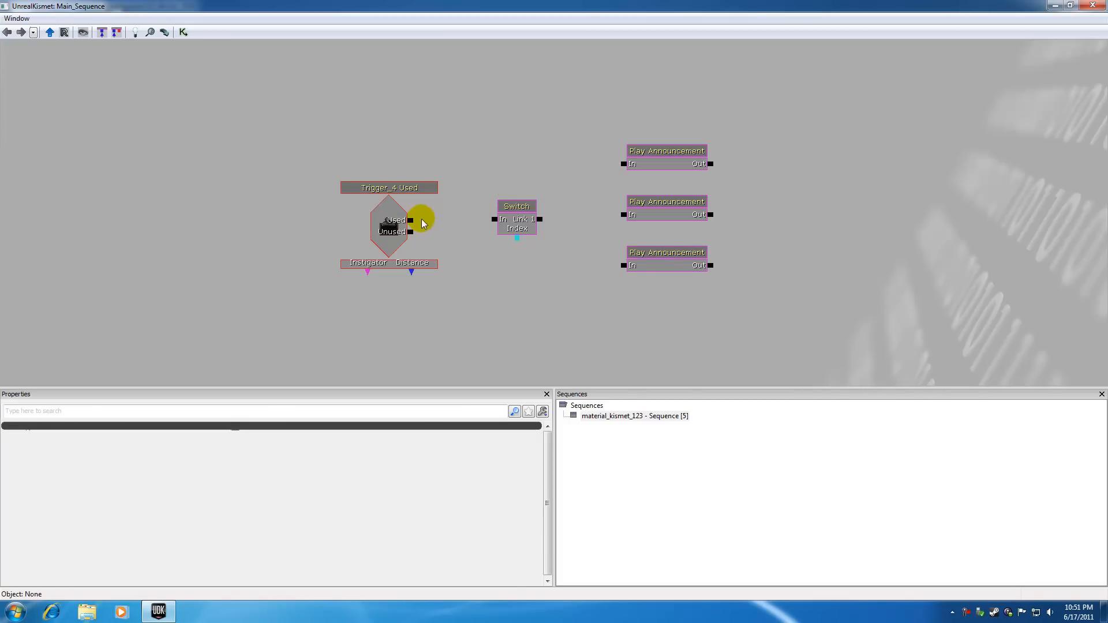
Check the message text of the top, middle and bottom announcements in turn.
click(664, 150)
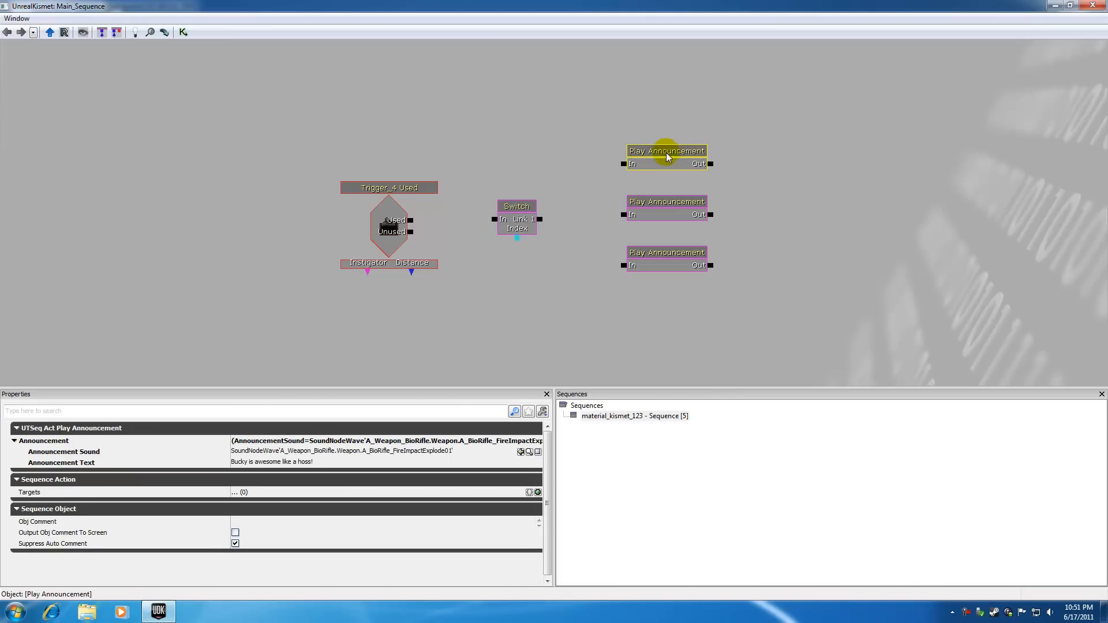
click(665, 201)
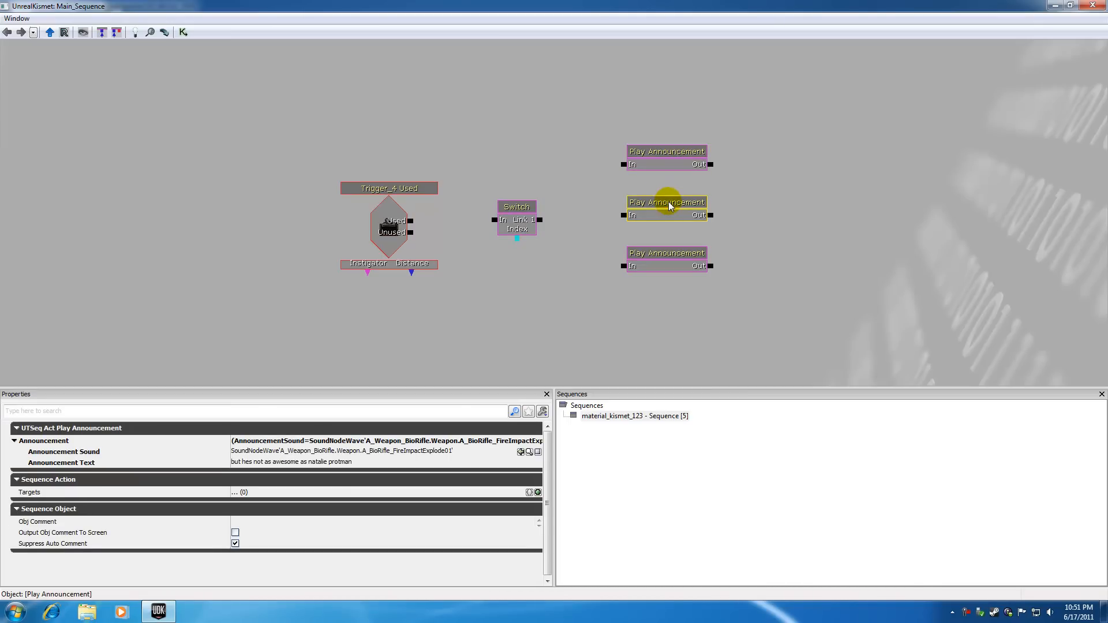
click(665, 252)
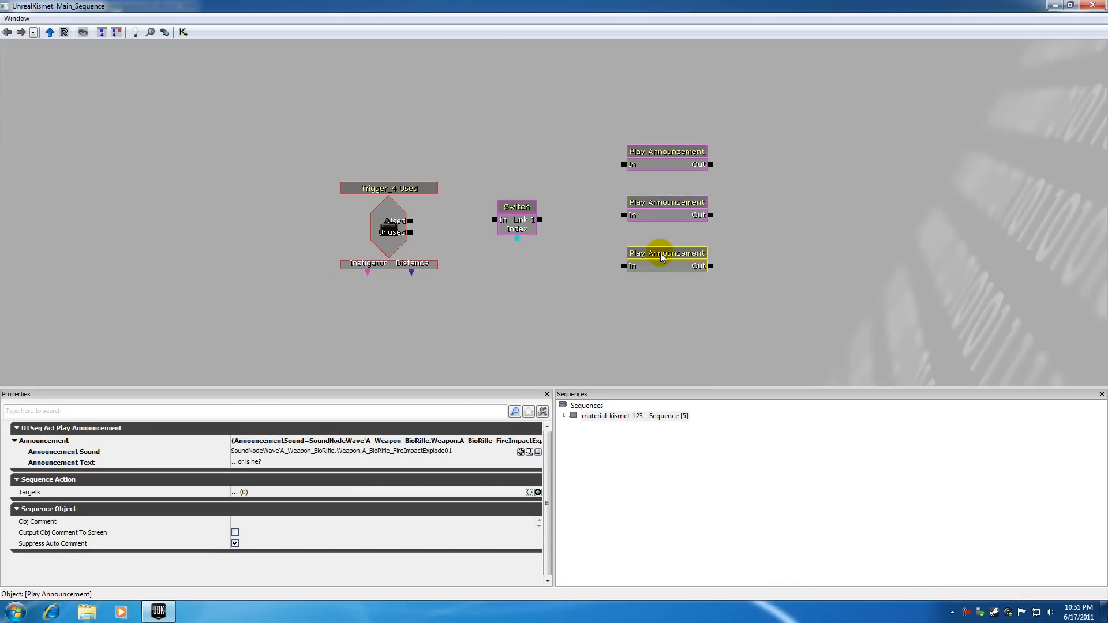
click(517, 215)
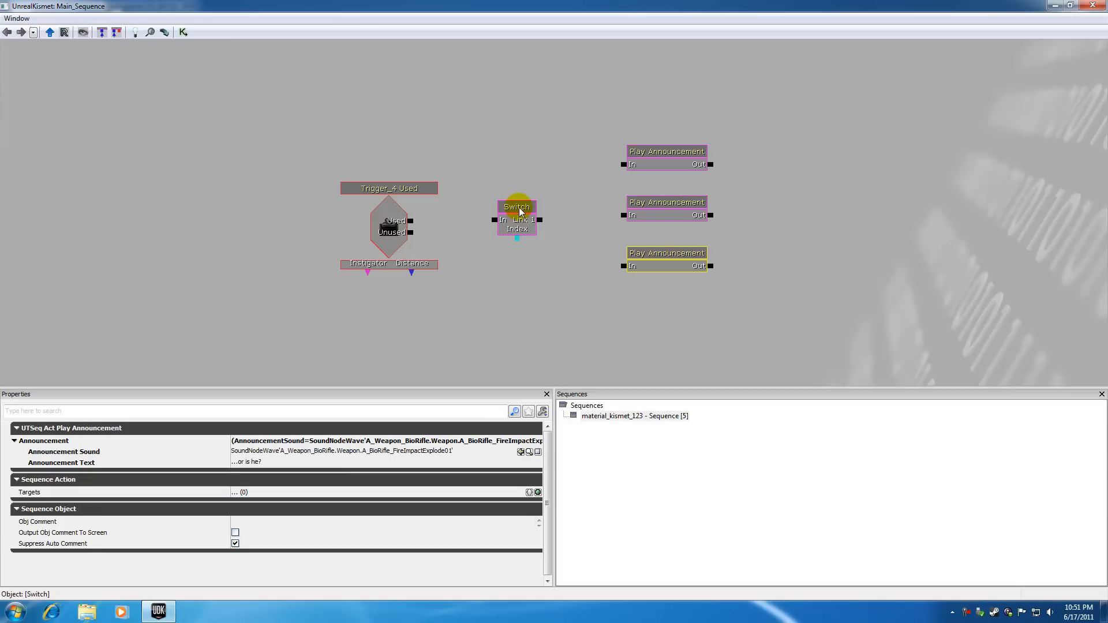
Wire Trigger_4 Used's Used output into the Switch's In and select the Switch.
click(517, 207)
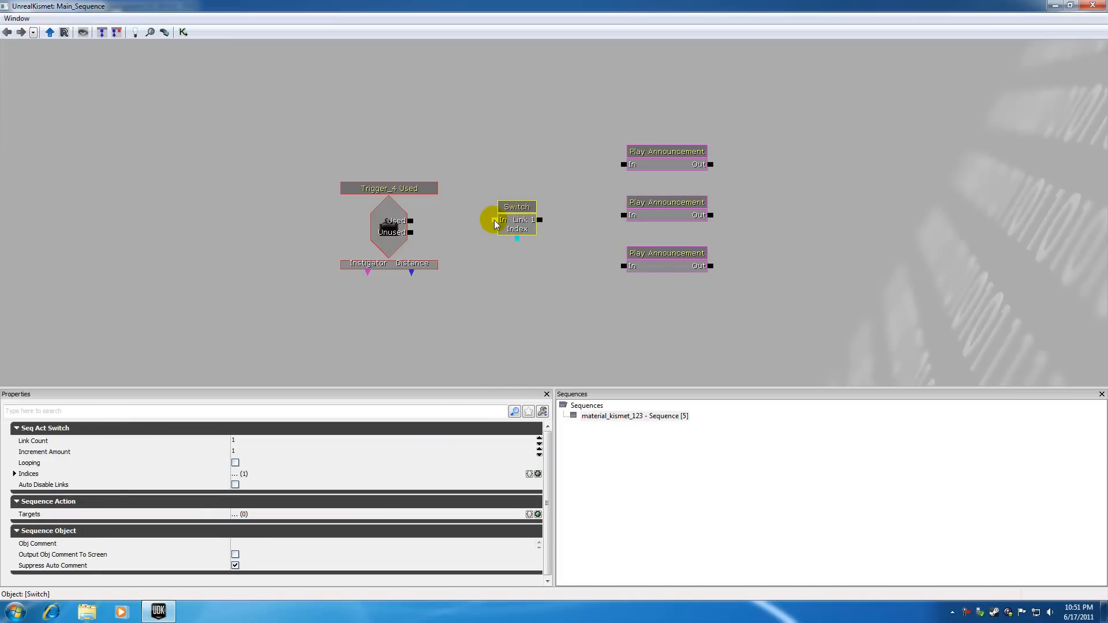
drag(412, 220, 500, 219)
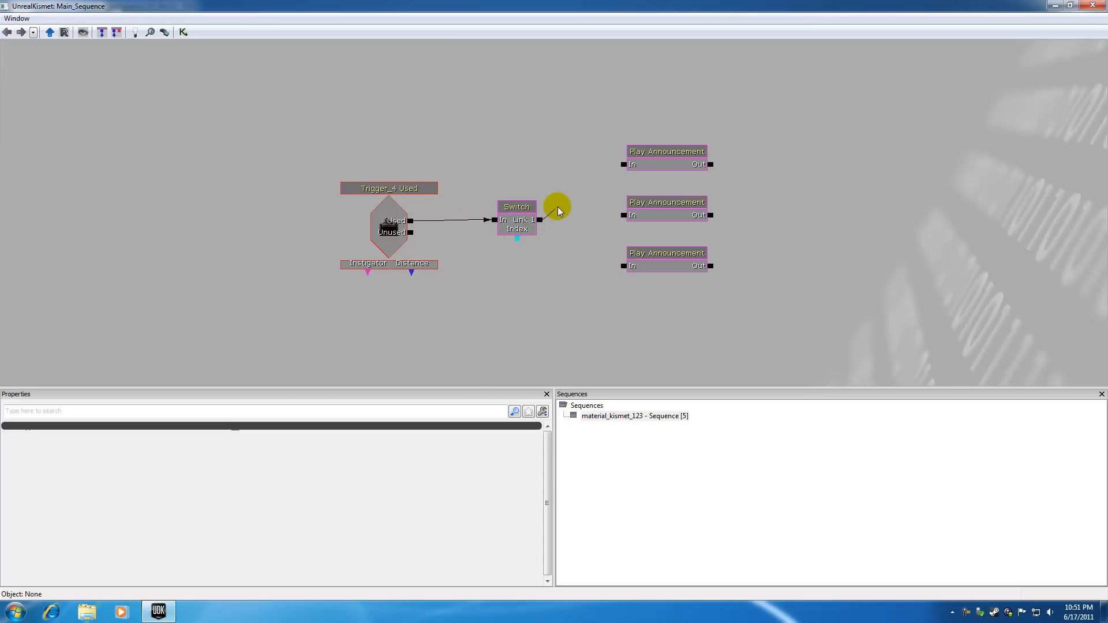
drag(552, 219, 625, 214)
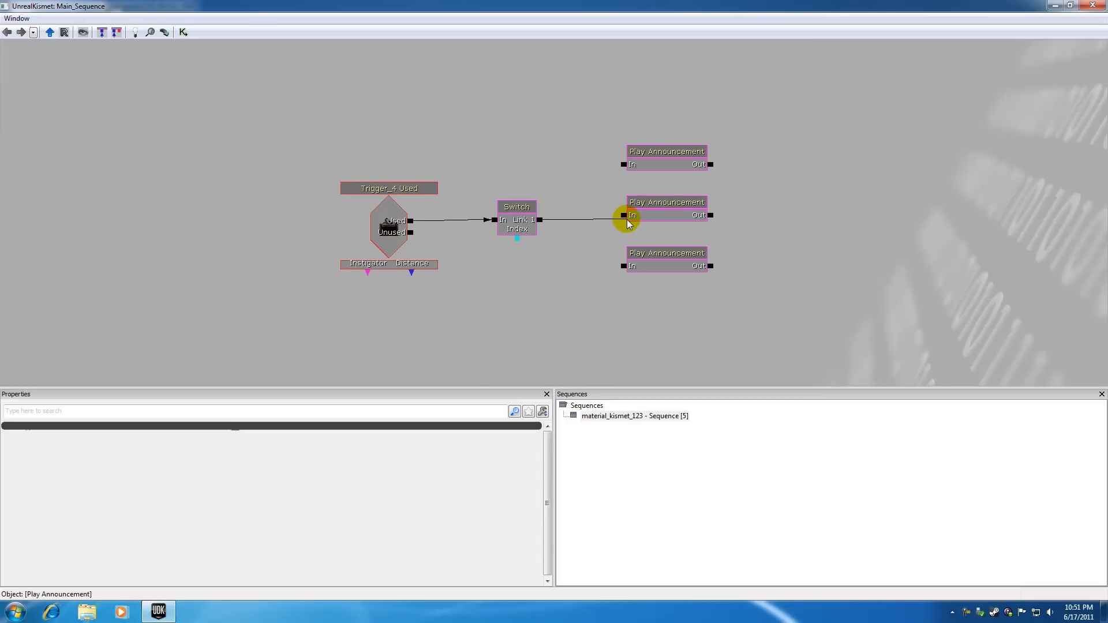
drag(622, 214, 613, 164)
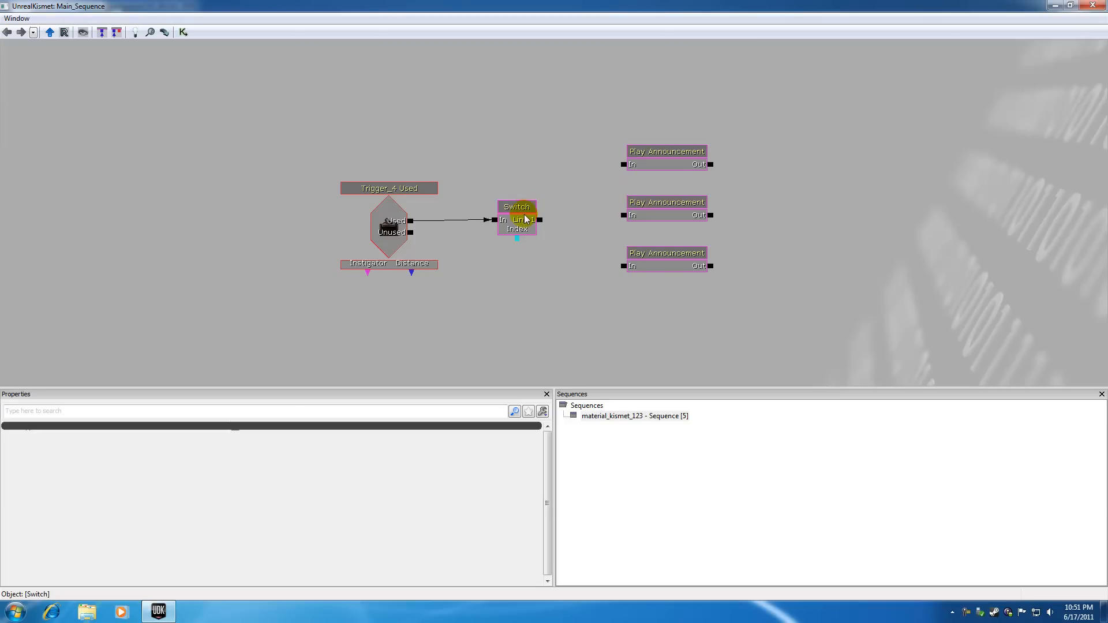
click(515, 207)
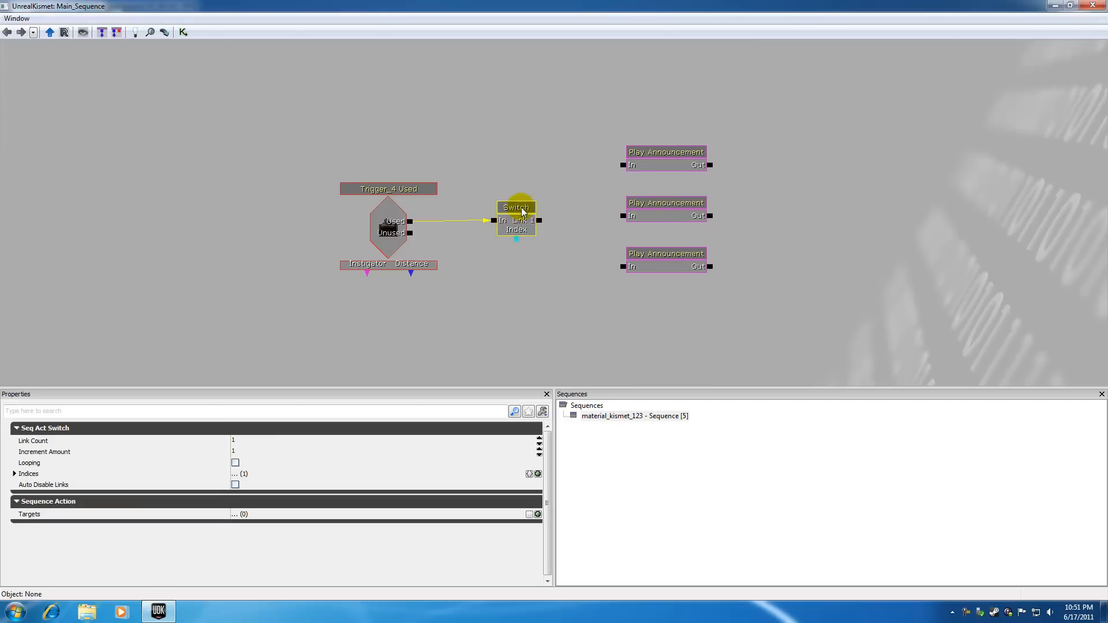
Set the Switch's Link Count to 3 in Properties.
click(515, 206)
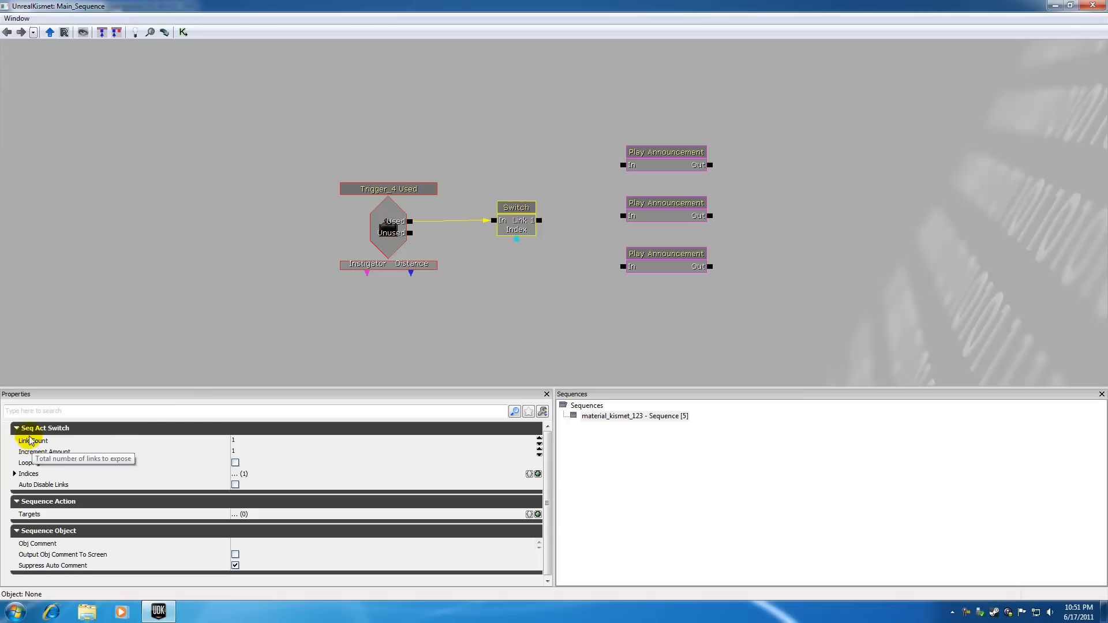
click(15, 427)
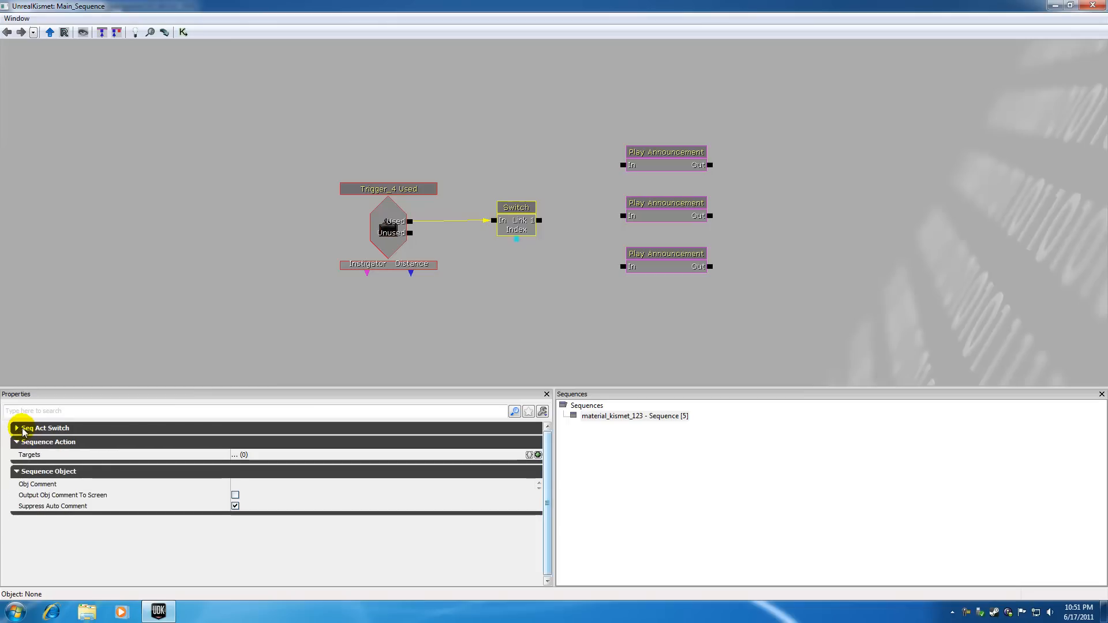
click(15, 427)
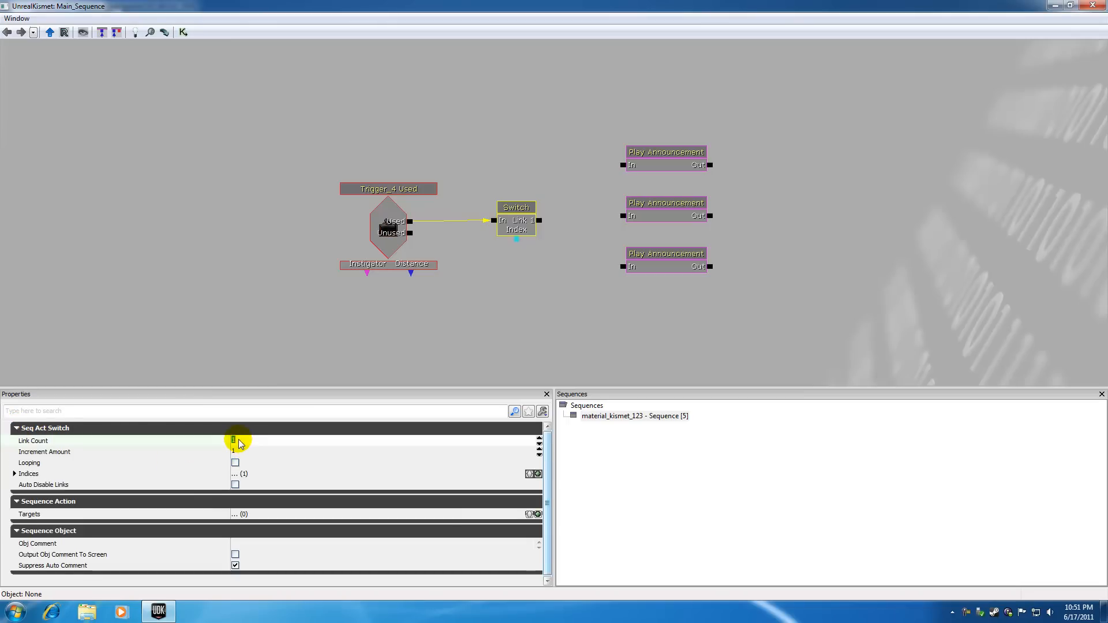
click(233, 440)
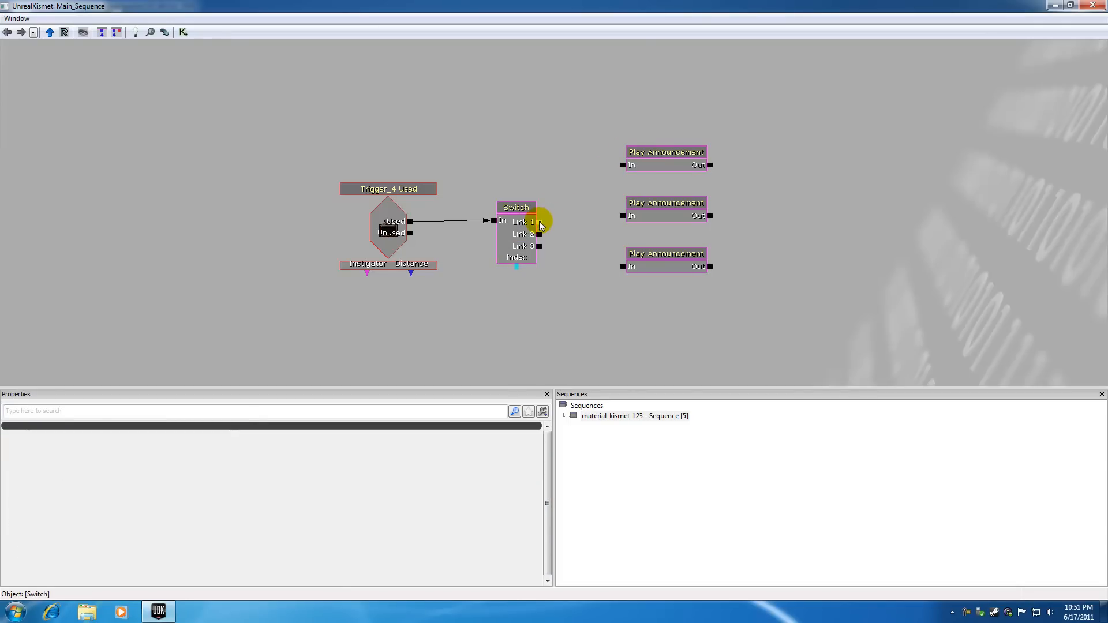
Connect Switch Link 1 to the top and Link 3 to the bottom Play Announcement.
drag(539, 221, 611, 139)
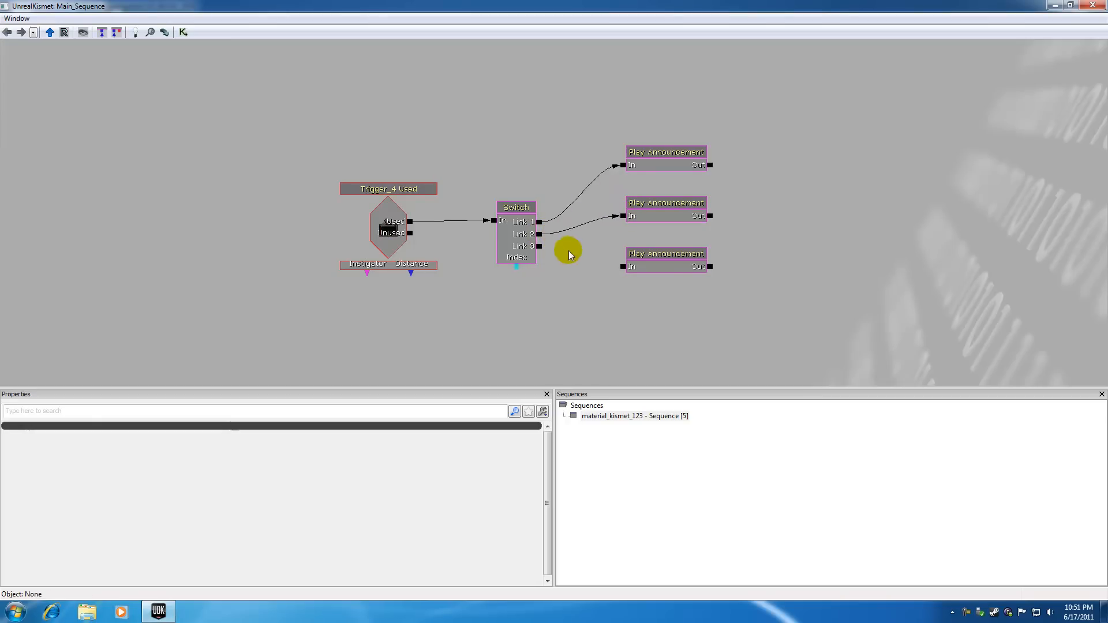
drag(540, 246, 622, 266)
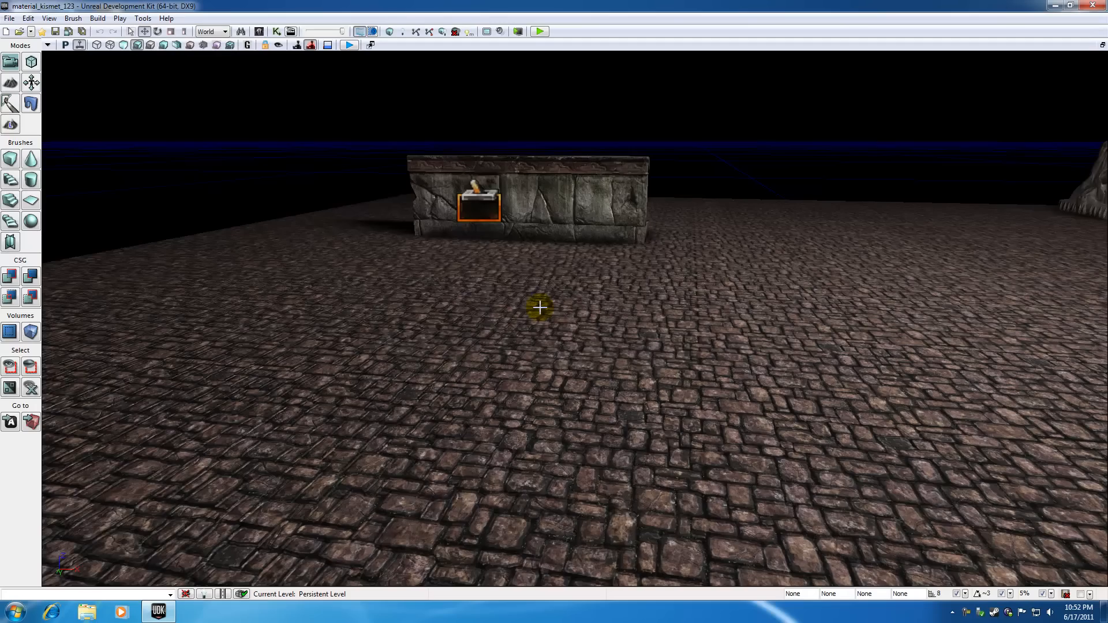
Reopen the Kismet editor from the main toolbar.
click(349, 32)
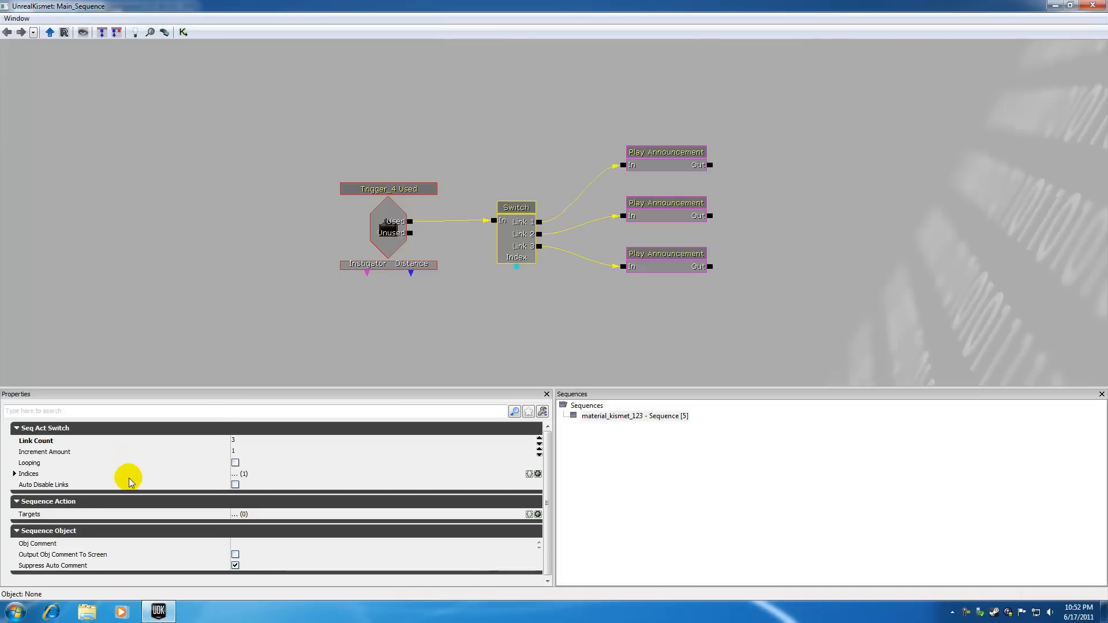
mouse_move(29, 464)
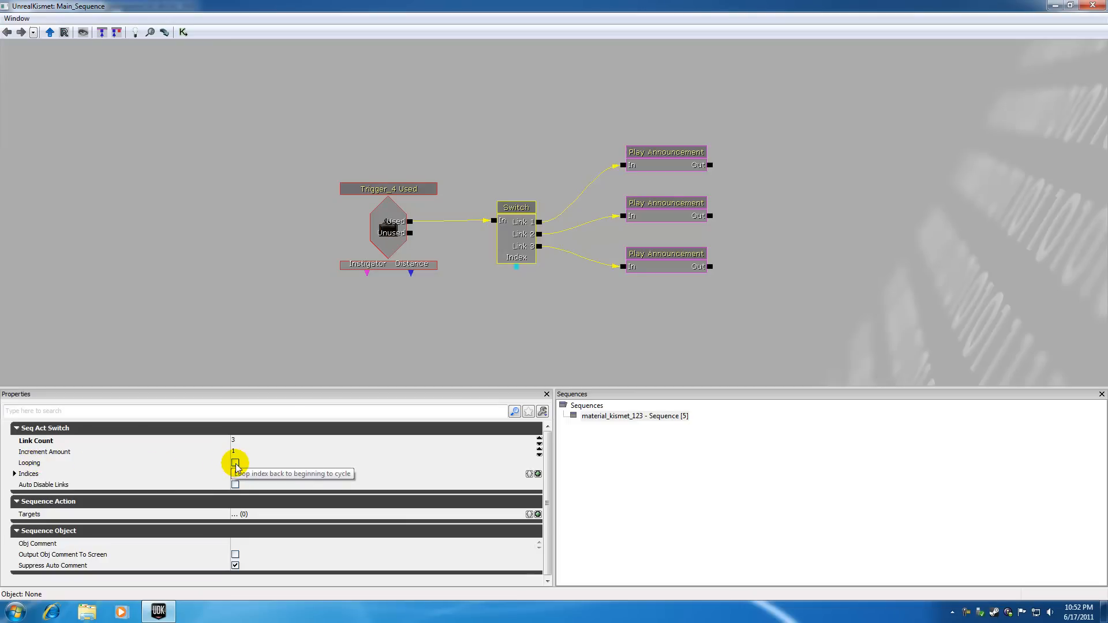
Tick Looping on the Switch so it cycles back to Link 1.
click(234, 465)
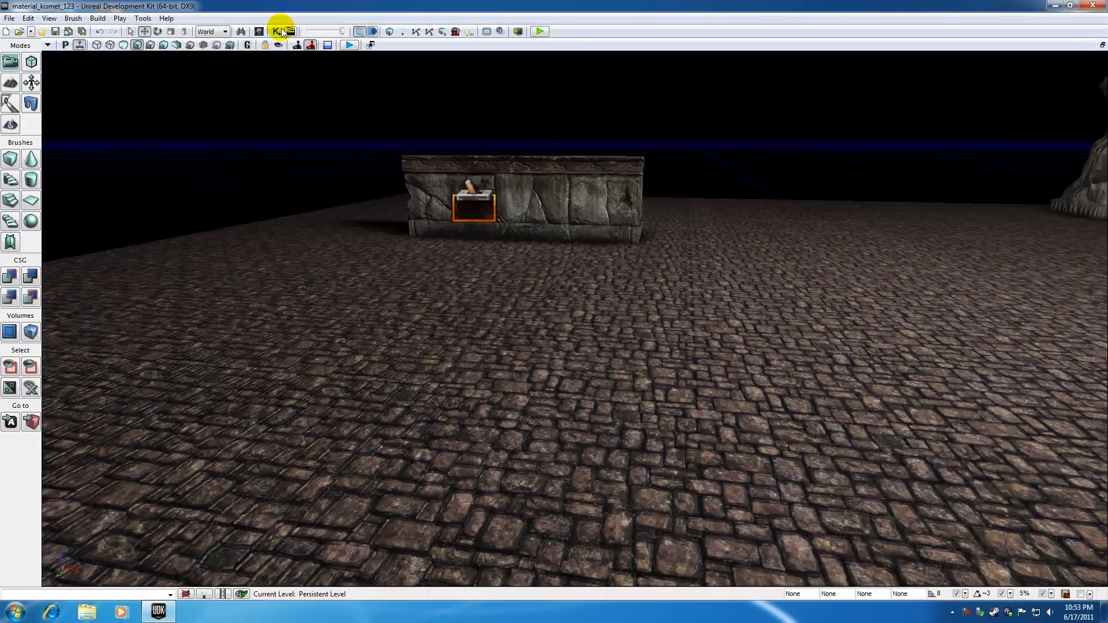
Reopen Kismet and inspect the looping Switch, trigger event and Play Announcement properties.
click(279, 31)
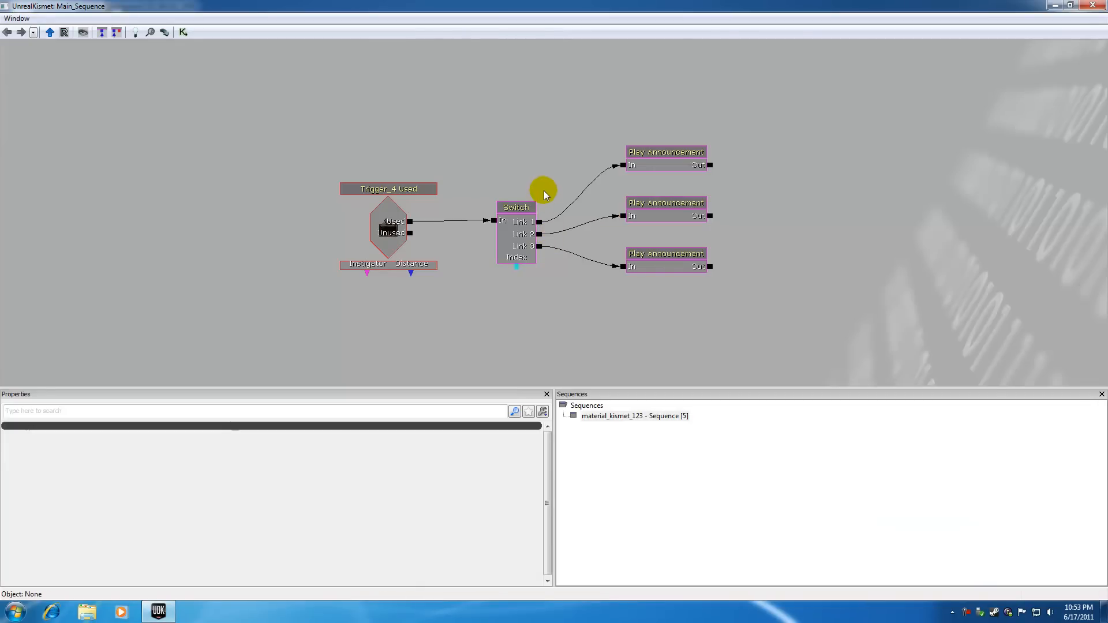
click(516, 207)
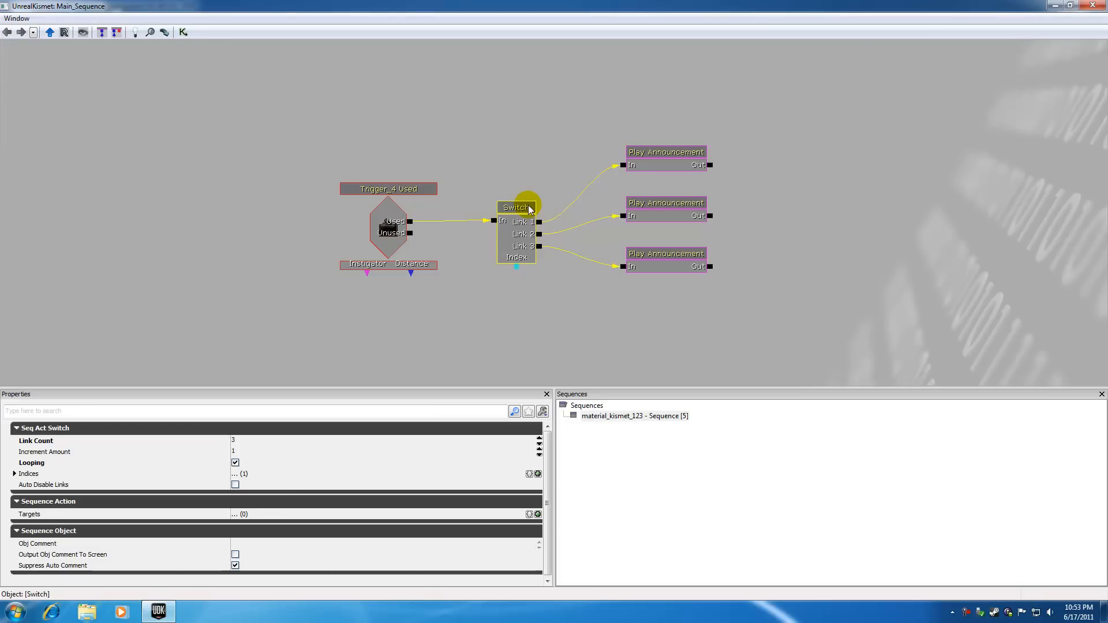
click(388, 188)
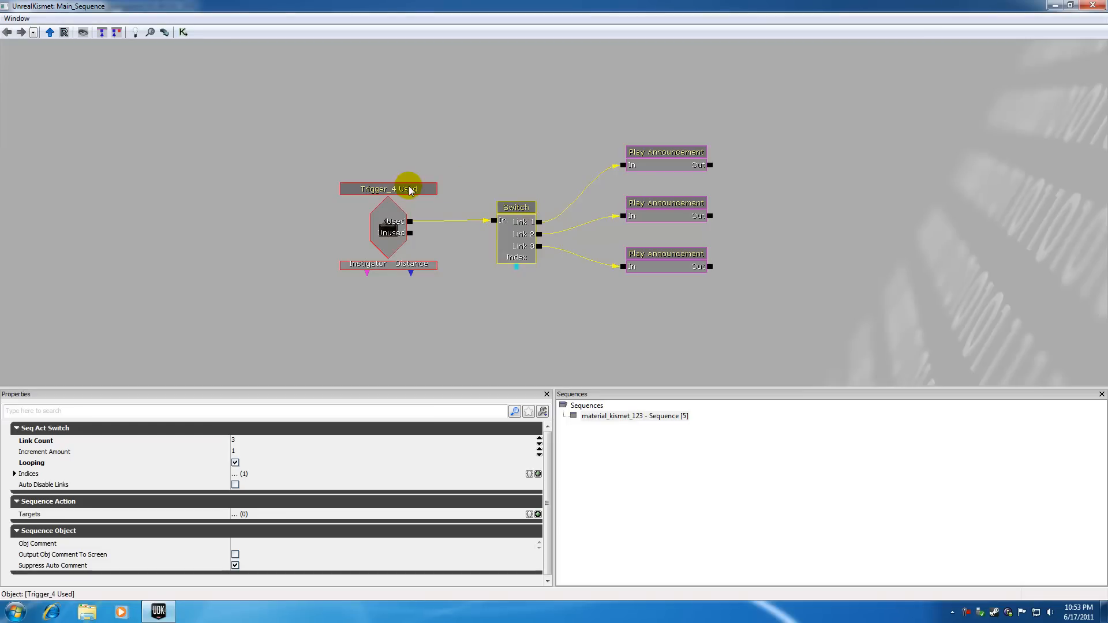
click(665, 153)
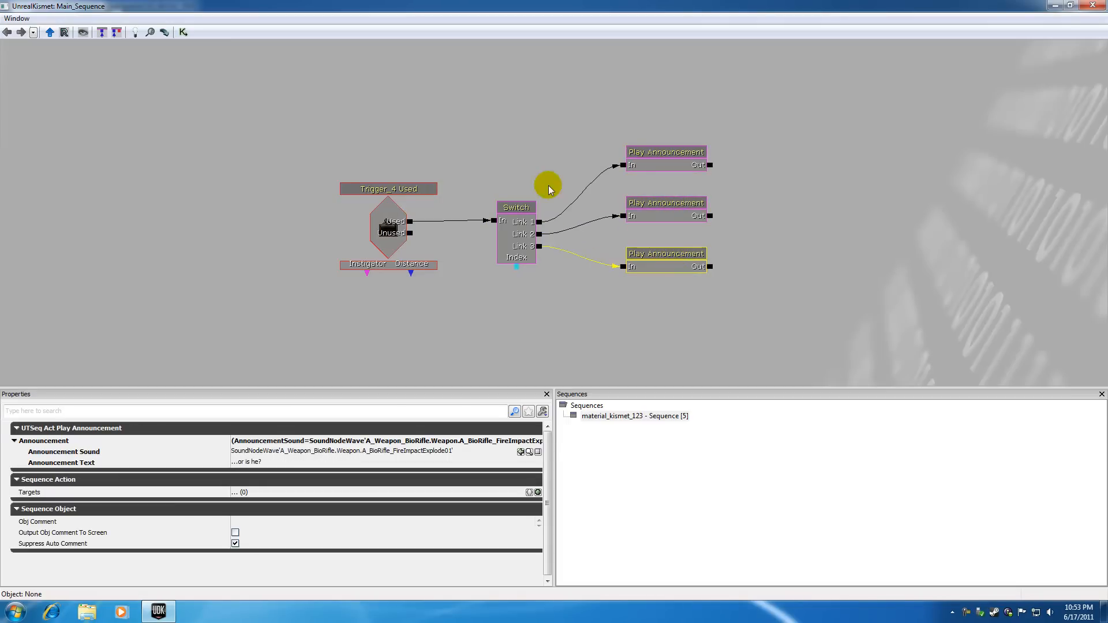
click(516, 207)
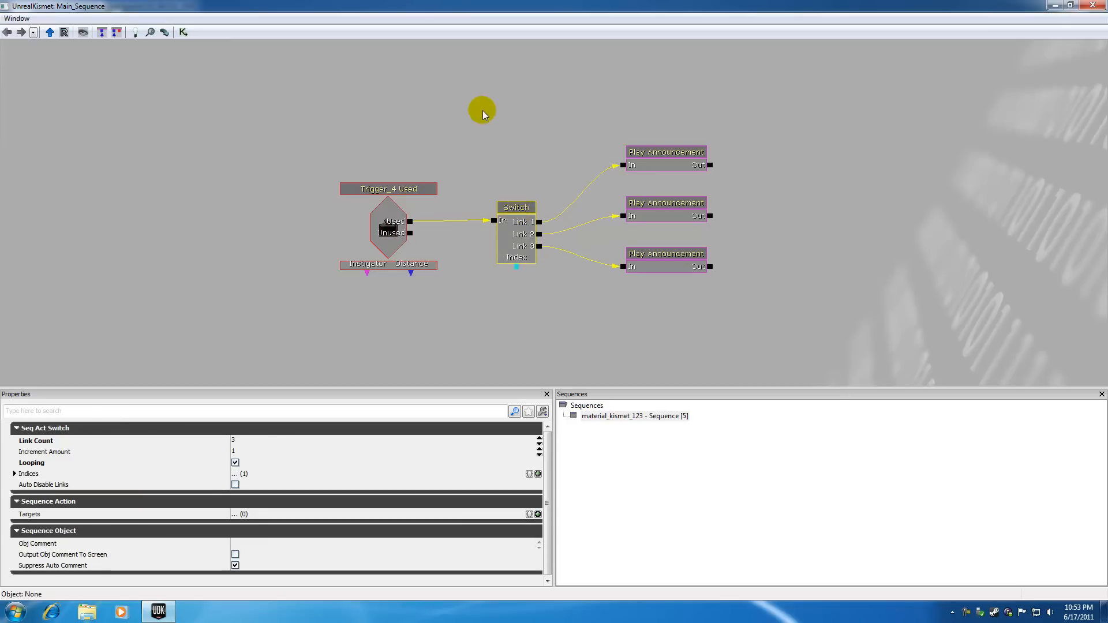
right_click(482, 111)
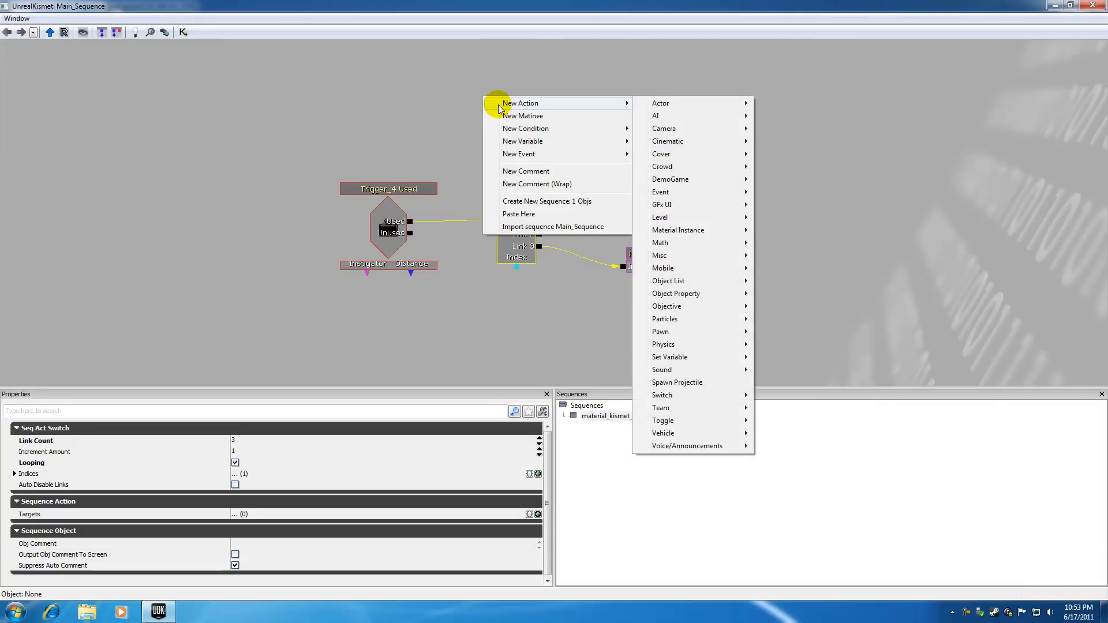
mouse_move(663, 395)
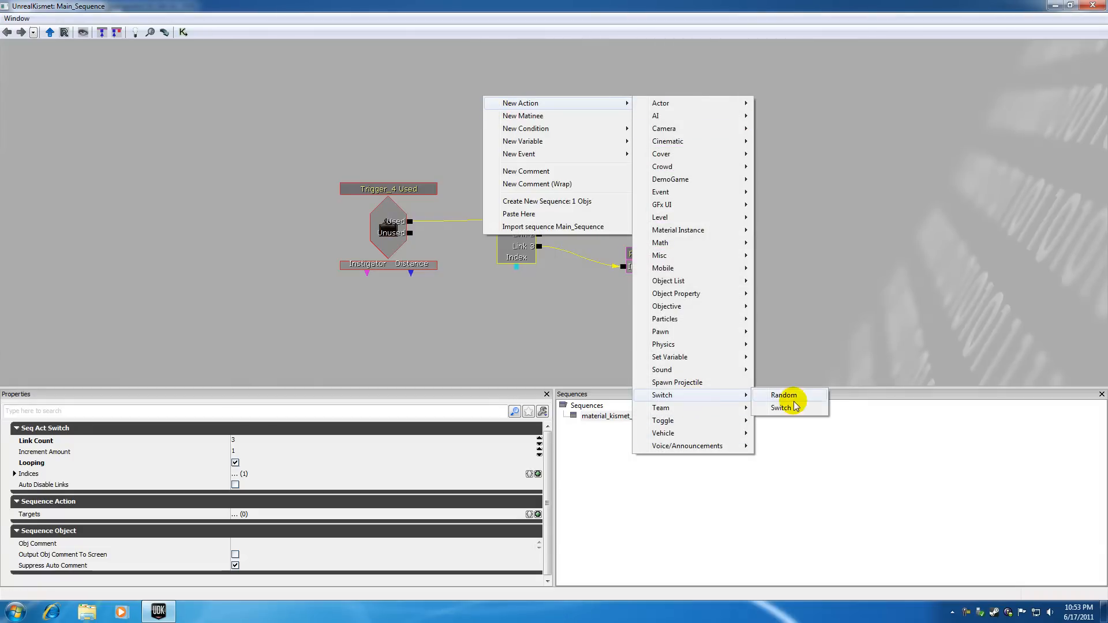
mouse_move(782, 407)
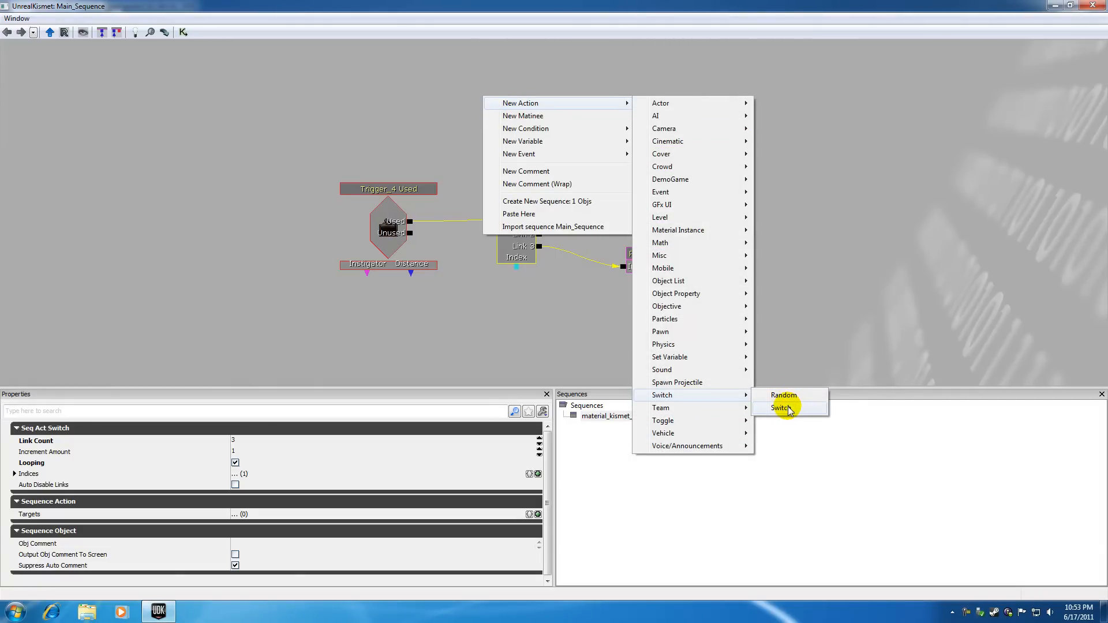
click(782, 408)
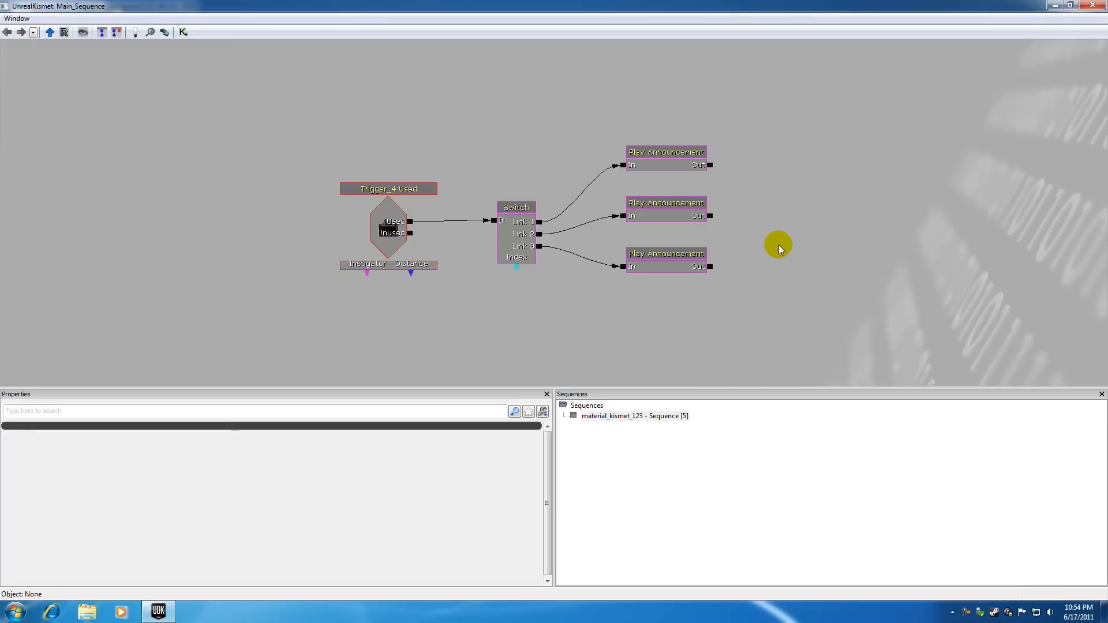
mouse_move(933, 542)
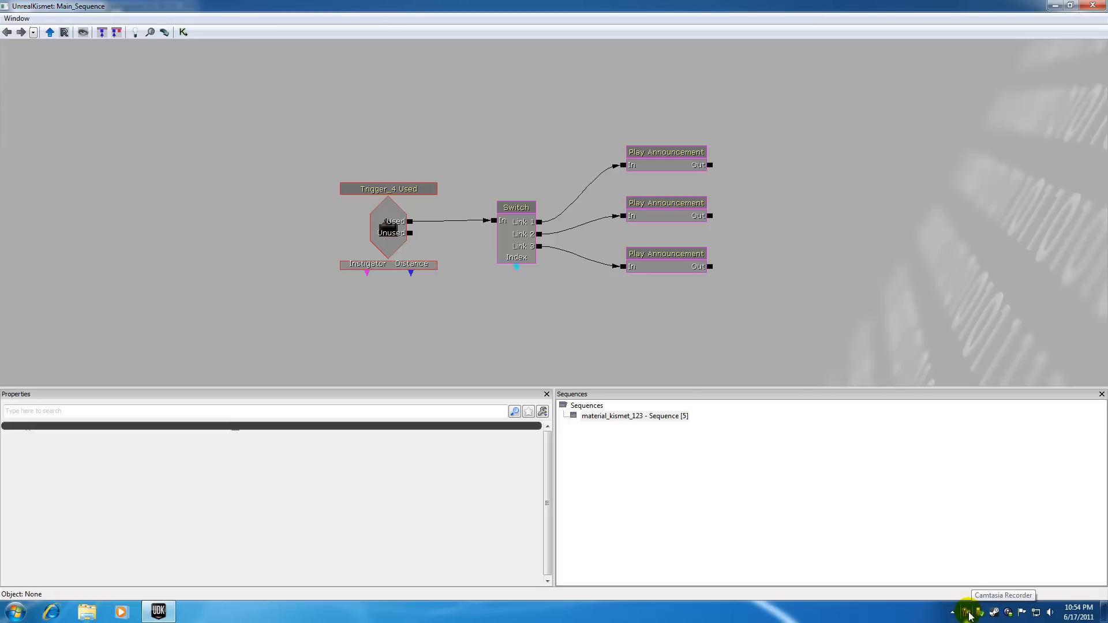
right_click(968, 611)
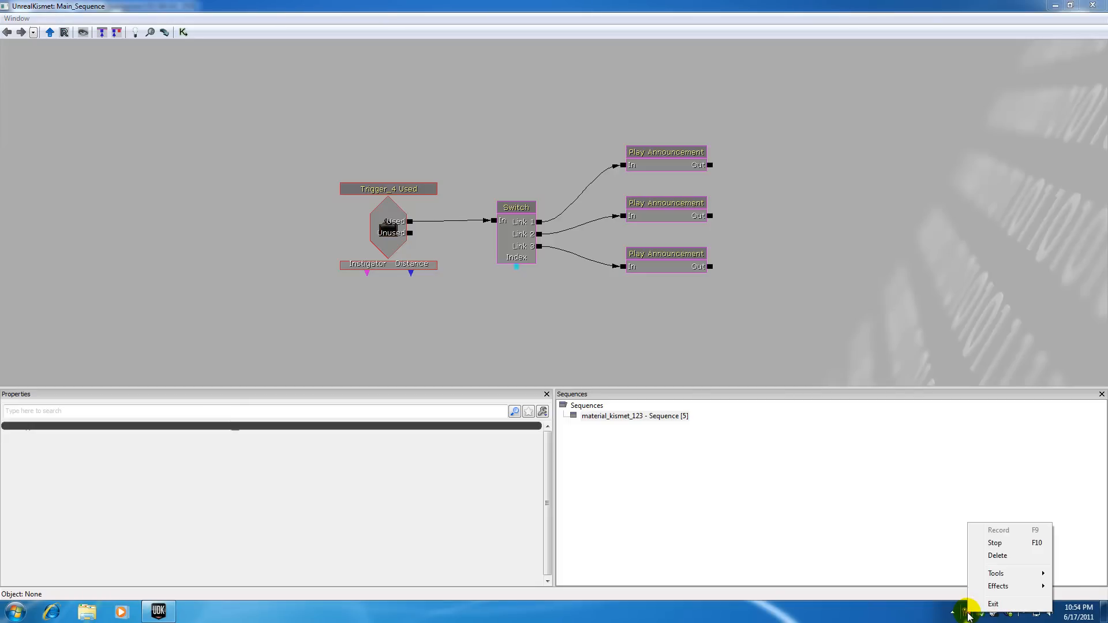